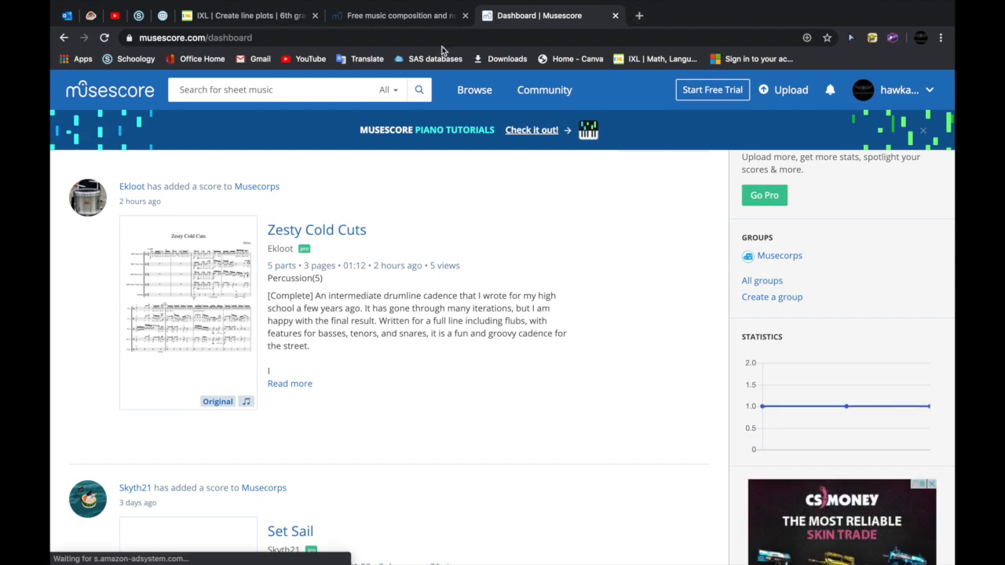
Bring the musescore.org home page to the front instead of the musescore.com dashboard
left_click(392, 16)
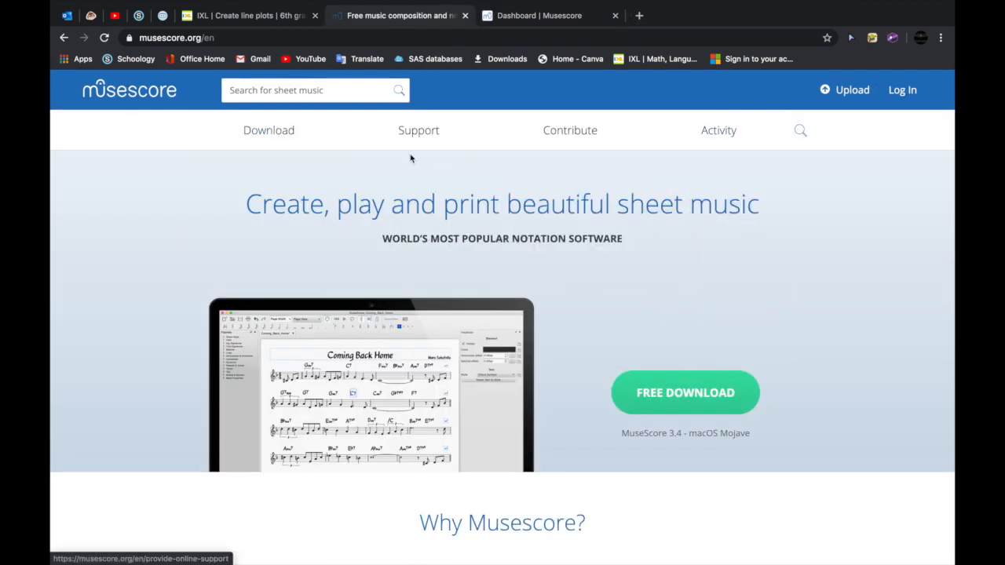
mouse_move(170, 128)
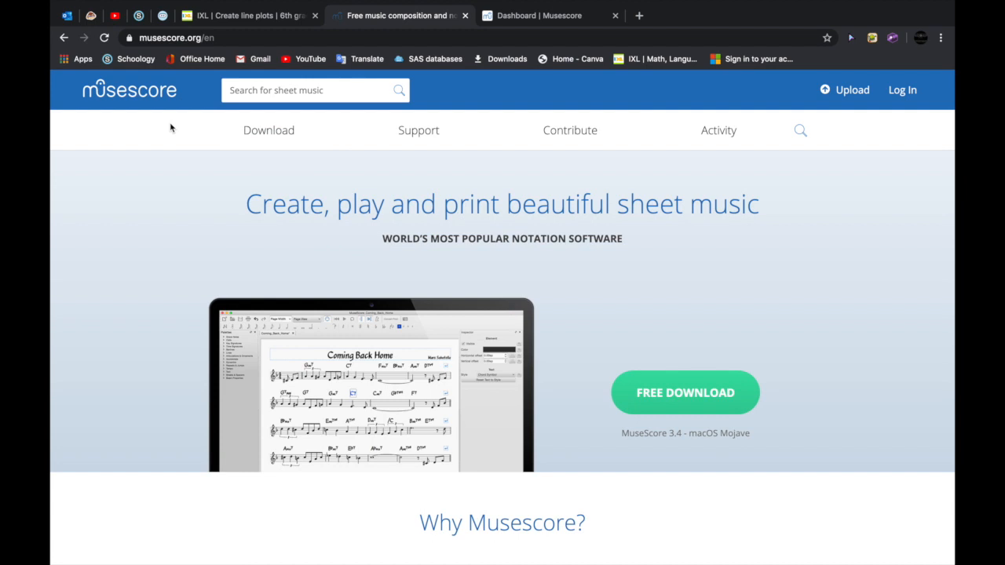
mouse_move(201, 155)
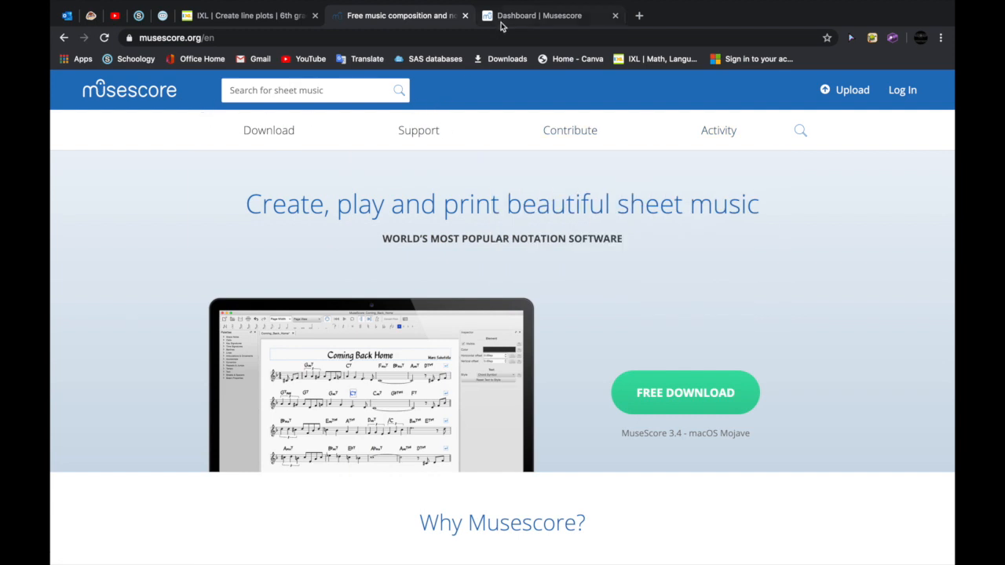
left_click(539, 15)
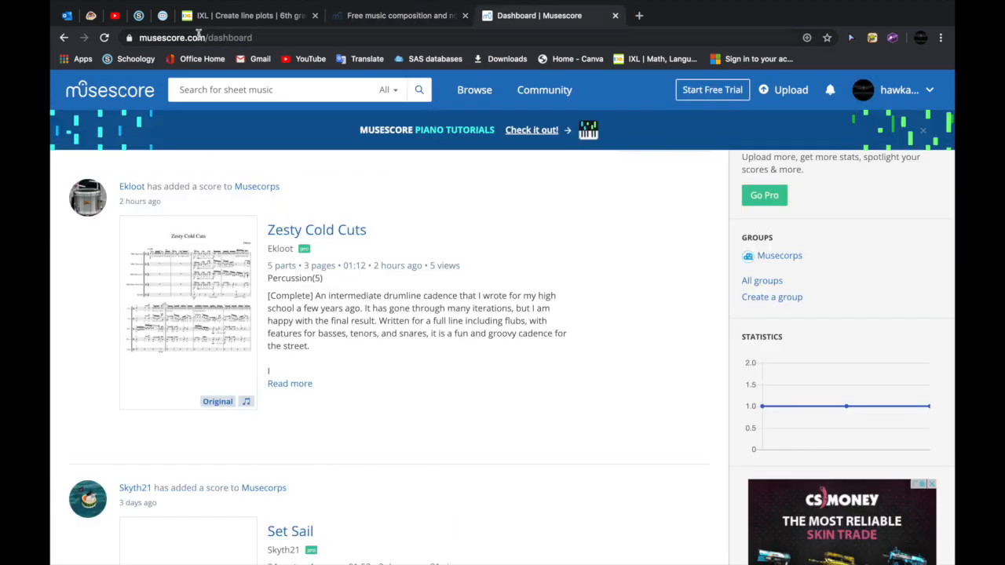
left_click(228, 38)
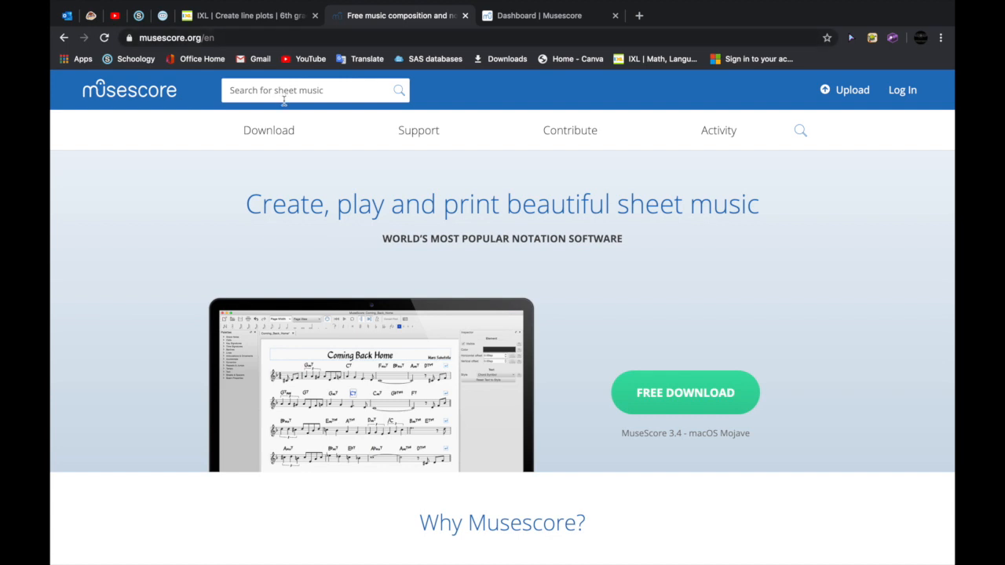
mouse_move(612, 9)
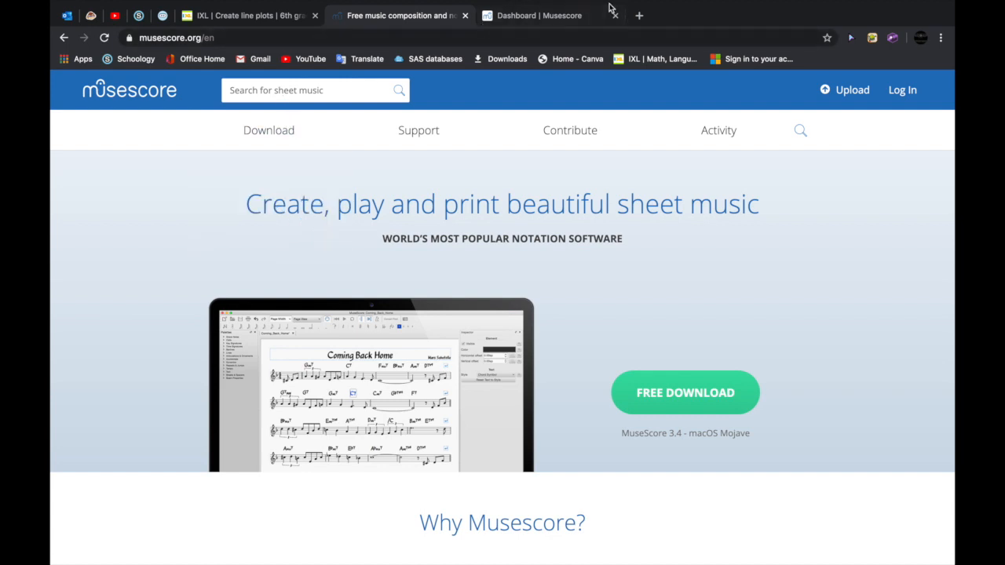
Close the dashboard page and reveal the Download menu (Software, Soundfonts, Plugins)
left_click(596, 16)
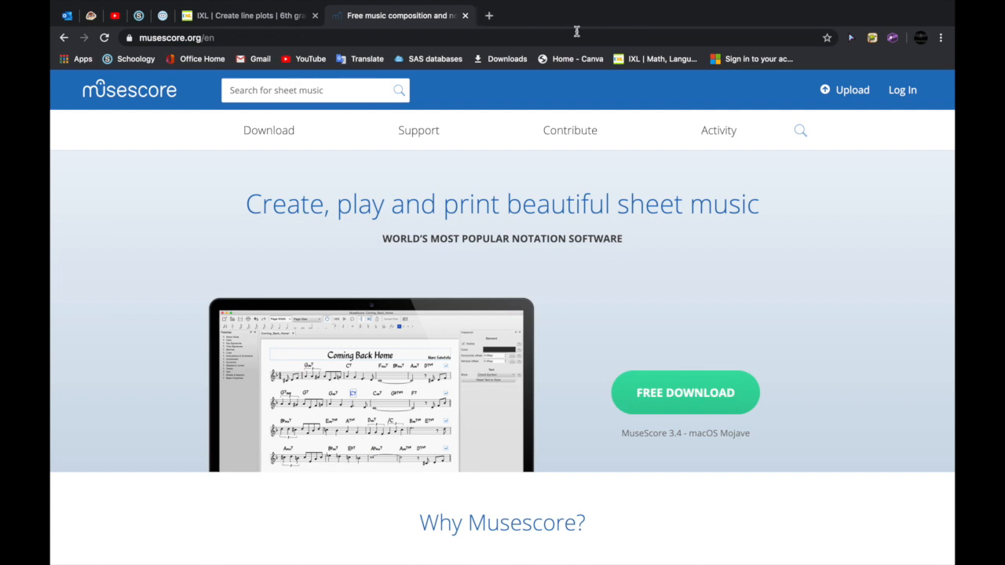
left_click(269, 130)
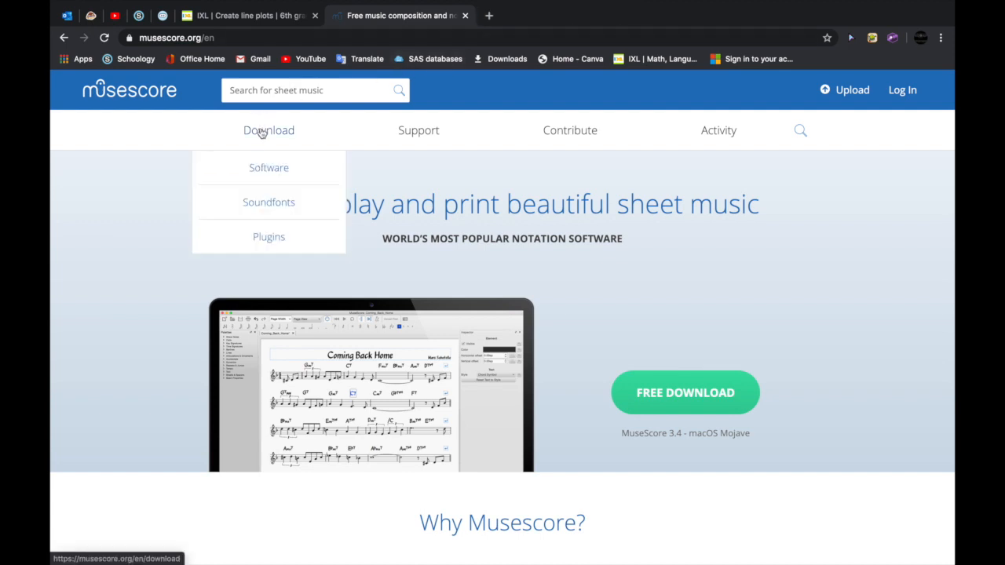
mouse_move(268, 201)
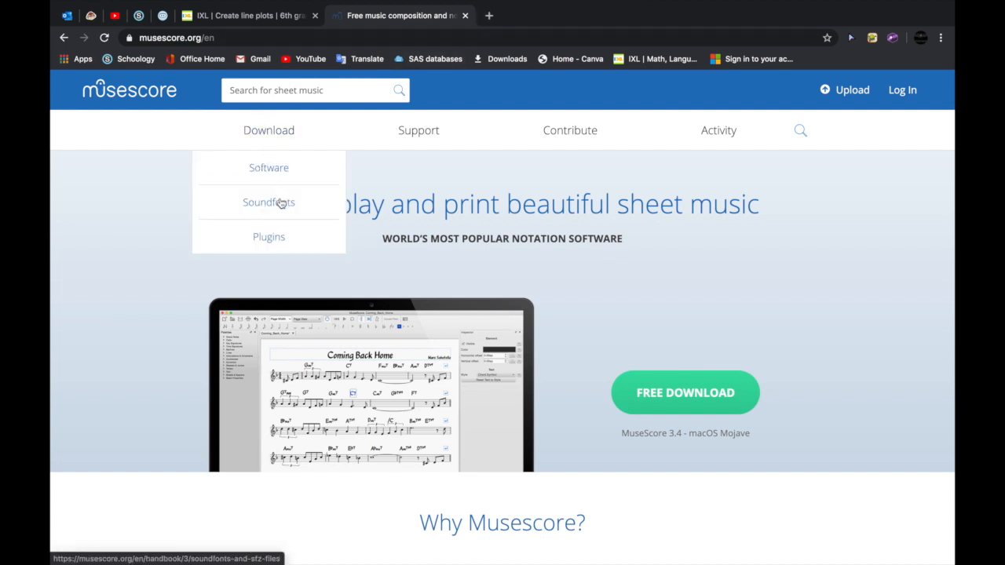
mouse_move(280, 202)
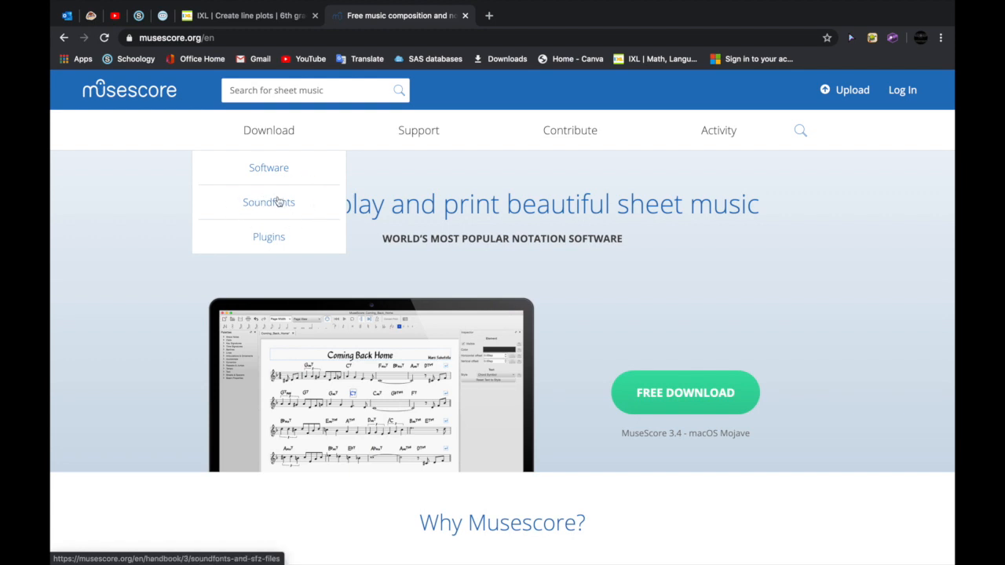
Go to the SoundFonts and SFZ files handbook page and reach its list of downloadable soundfonts
left_click(269, 200)
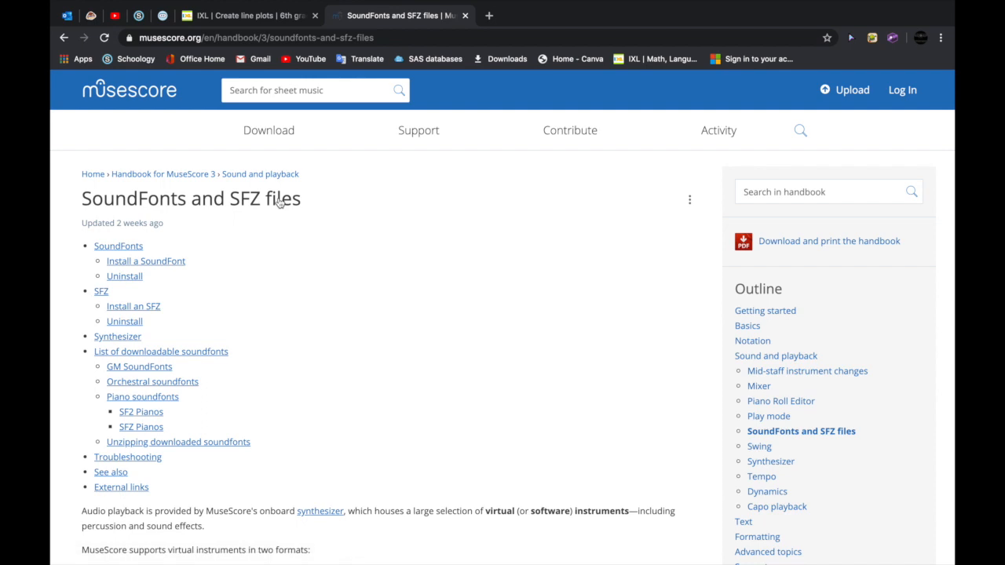
scroll("down", 3)
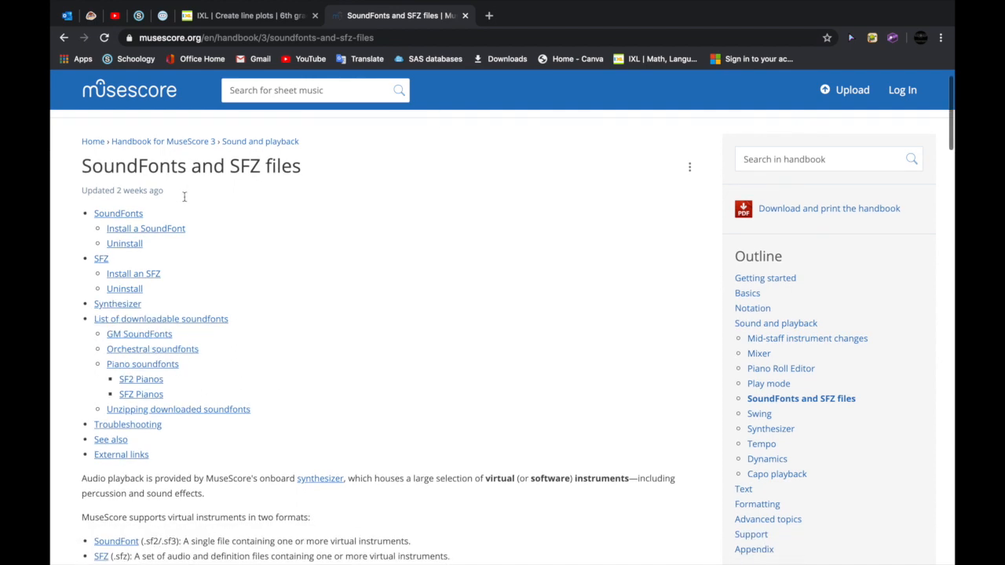
scroll("down", 3)
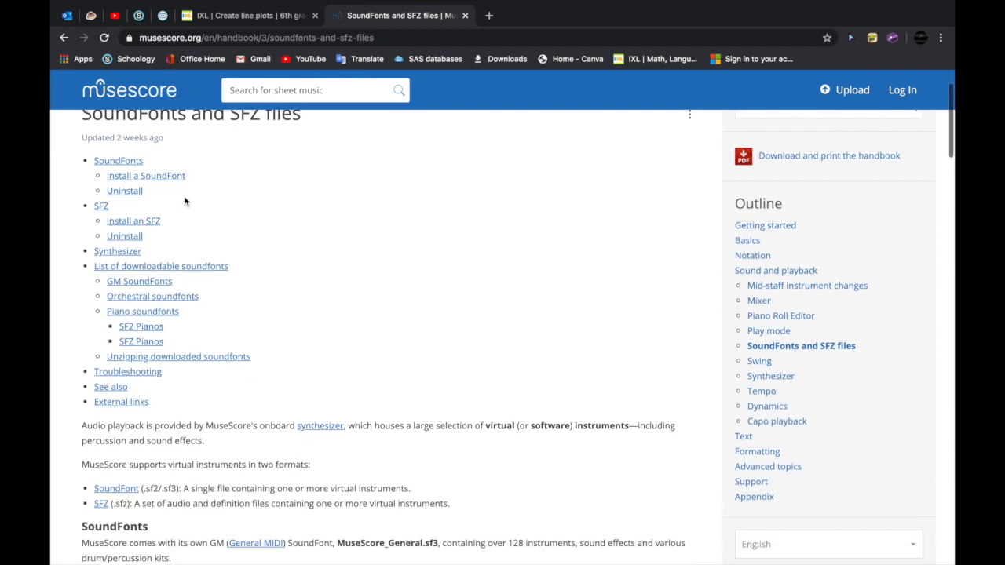
scroll("down", 3)
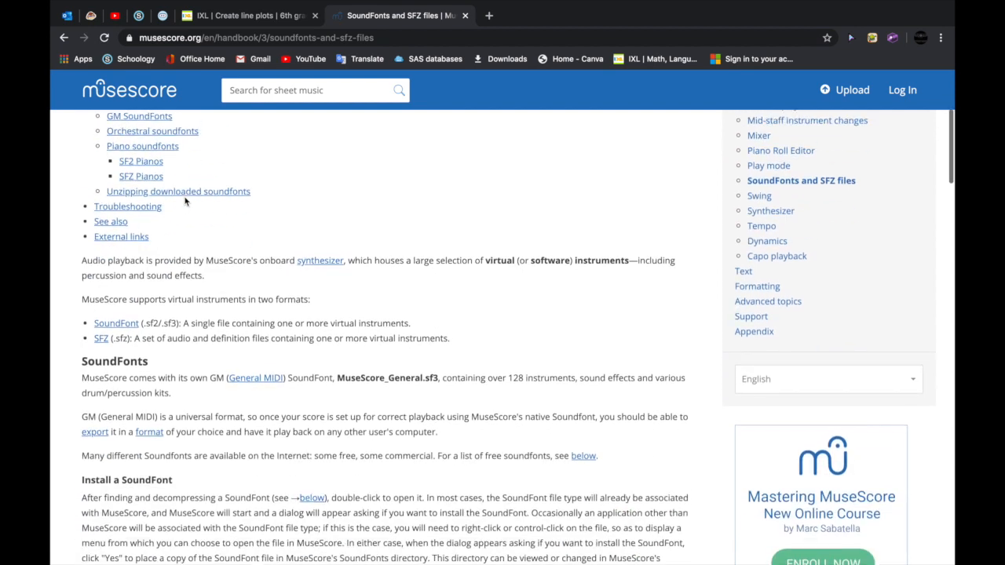
scroll("down", 3)
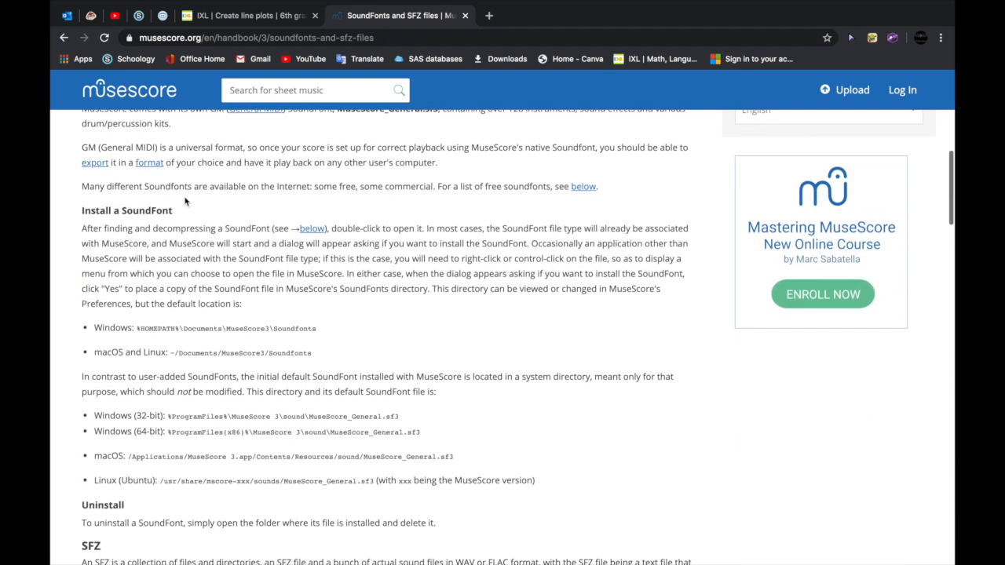
scroll("down", 3)
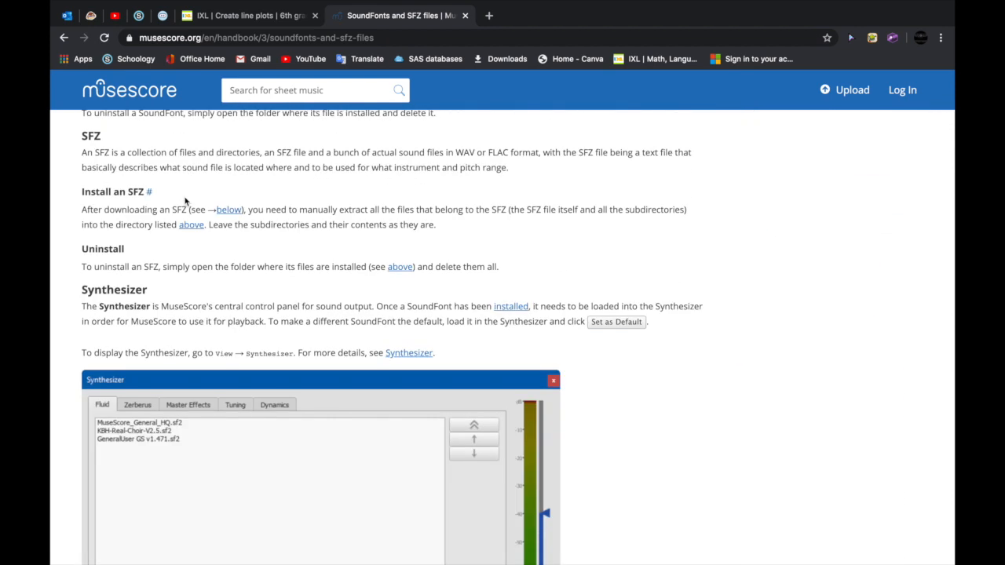
scroll("down", 3)
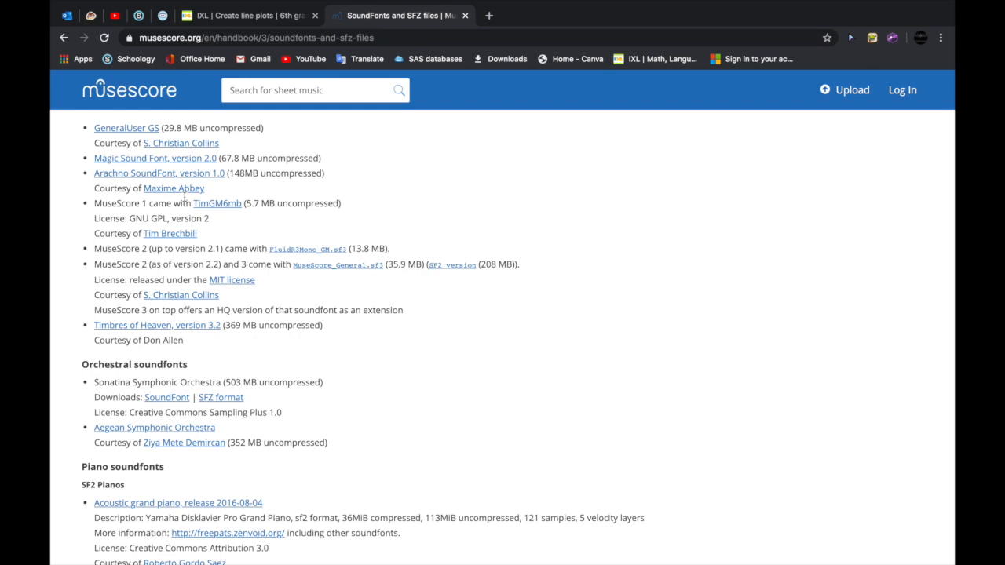
scroll("down", 3)
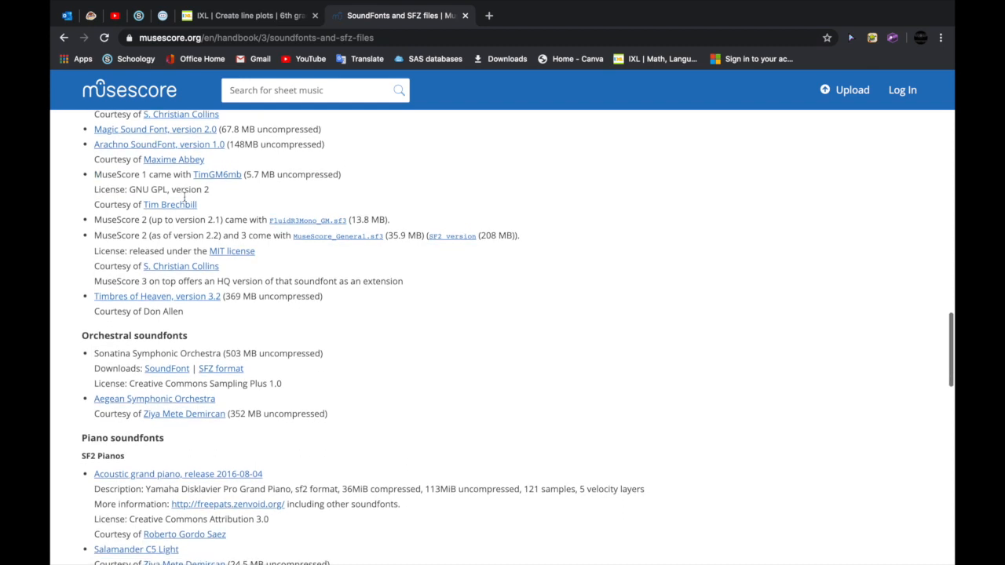
scroll("up", 3)
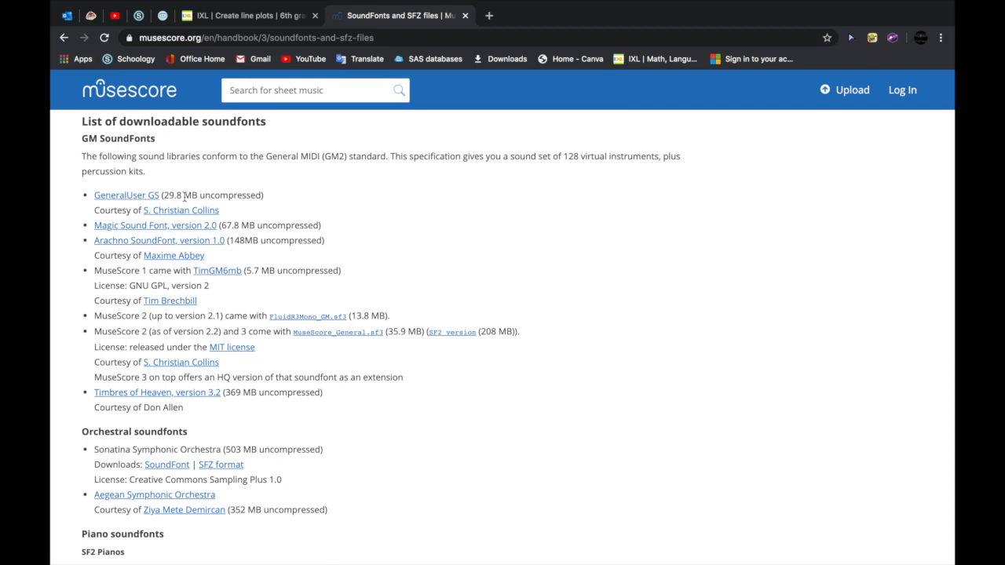
scroll("down", 3)
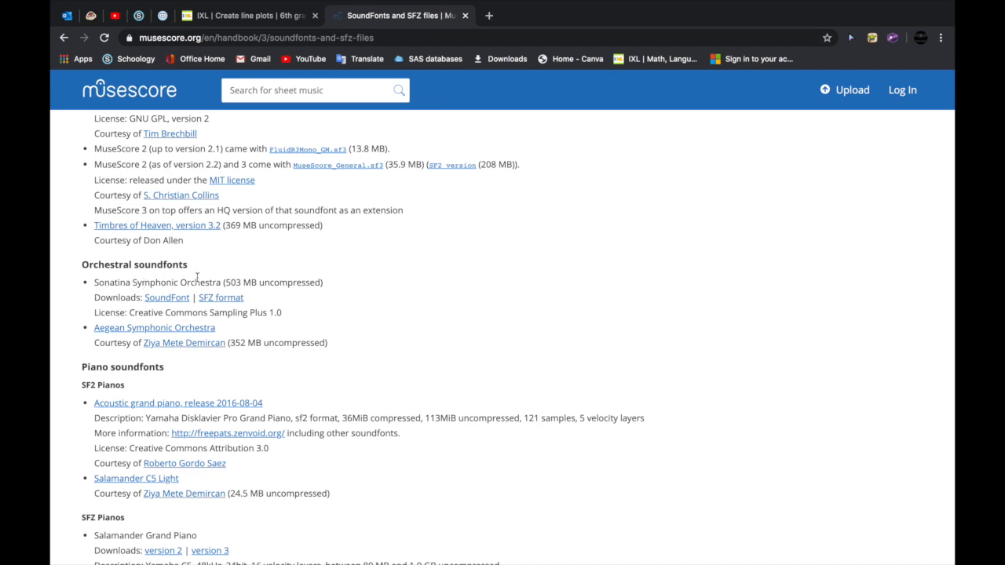
mouse_move(226, 283)
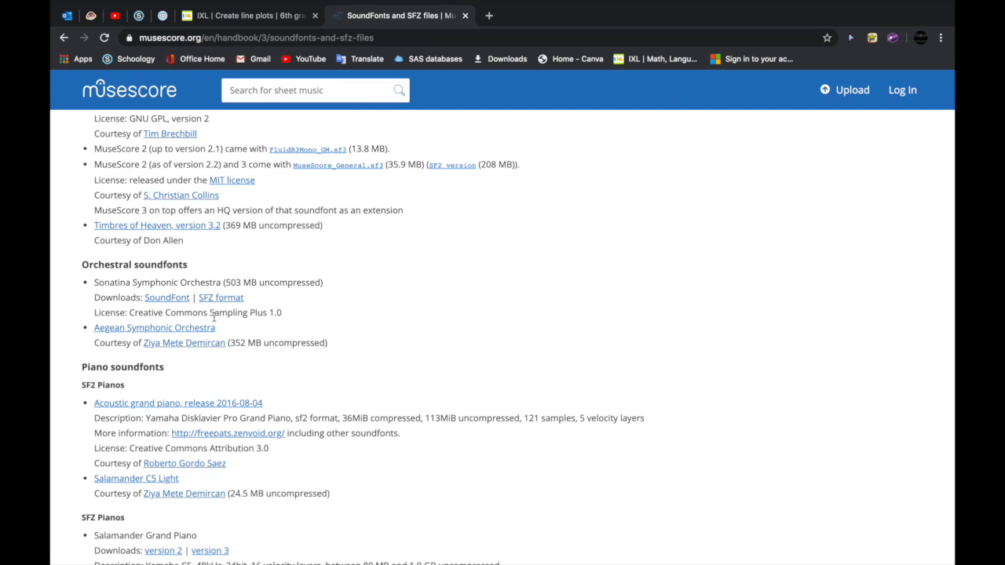
scroll("down", 3)
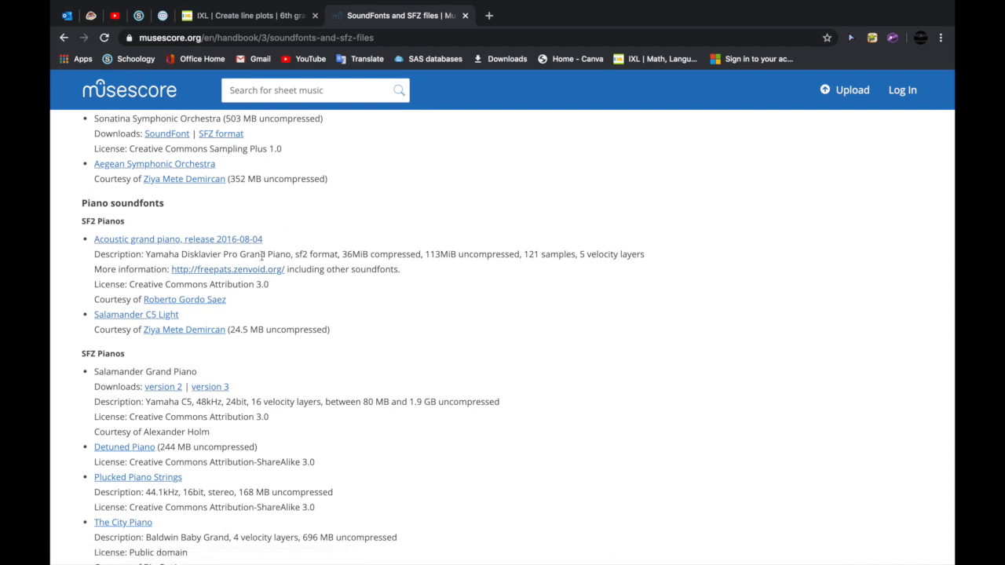
mouse_move(81, 192)
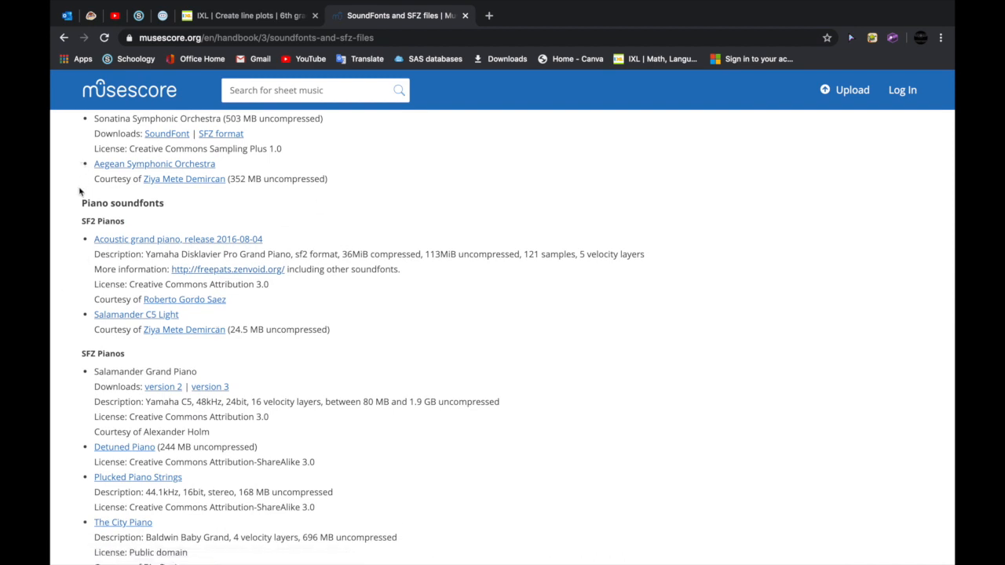
scroll("down", 3)
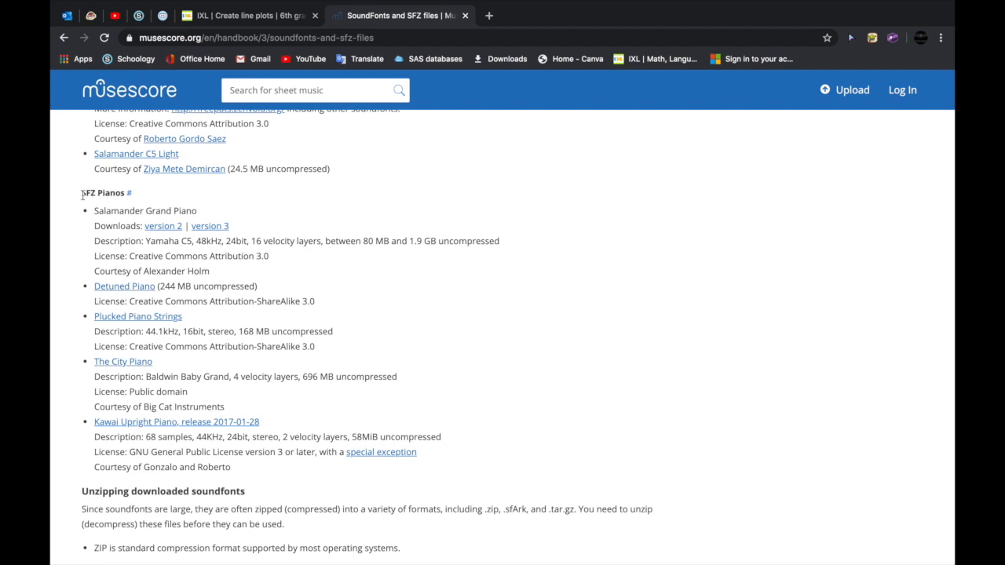
scroll("down", 3)
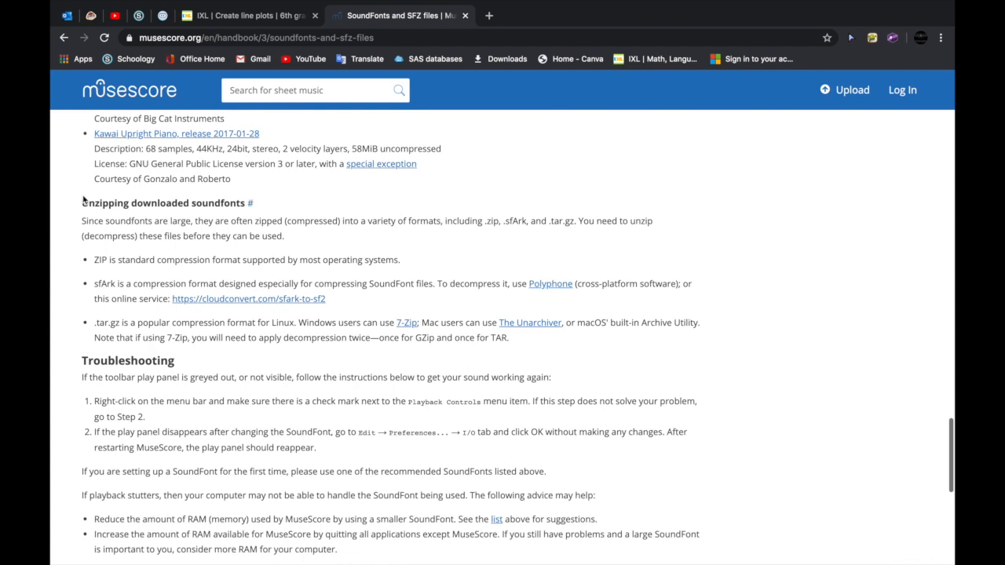
scroll("down", 3)
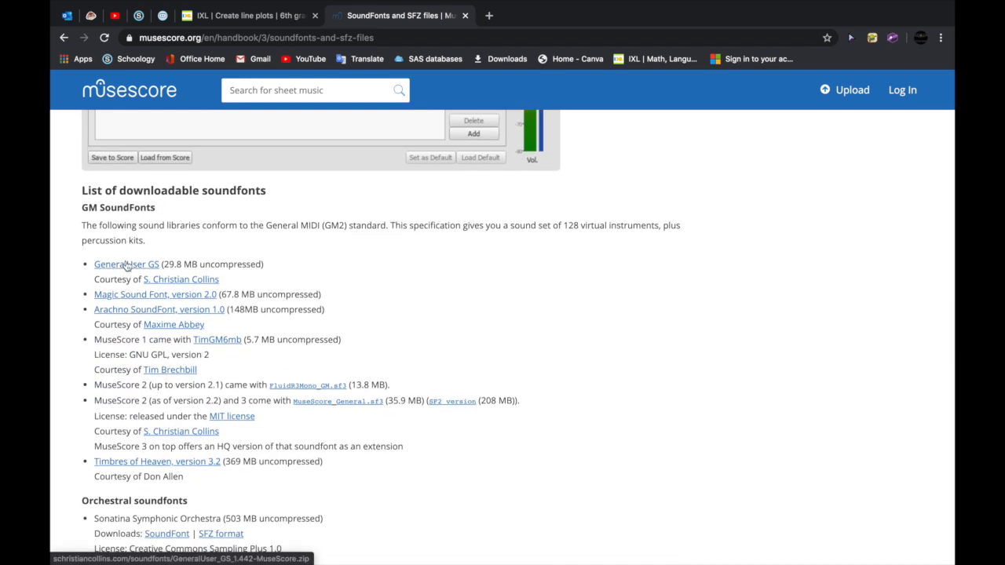
Start downloading the GeneralUser GS soundfont zip and show the full downloads list
left_click(126, 264)
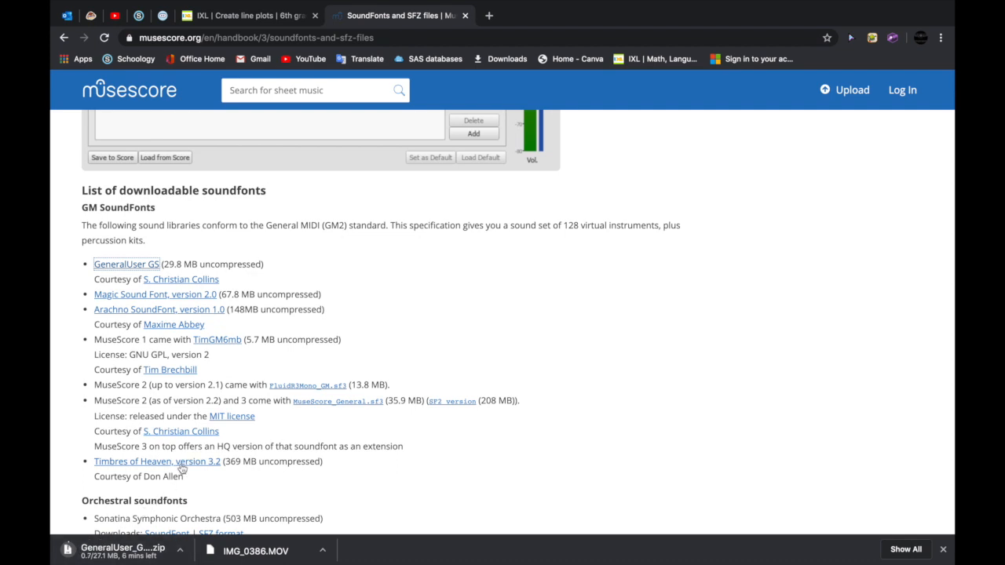
left_click(904, 549)
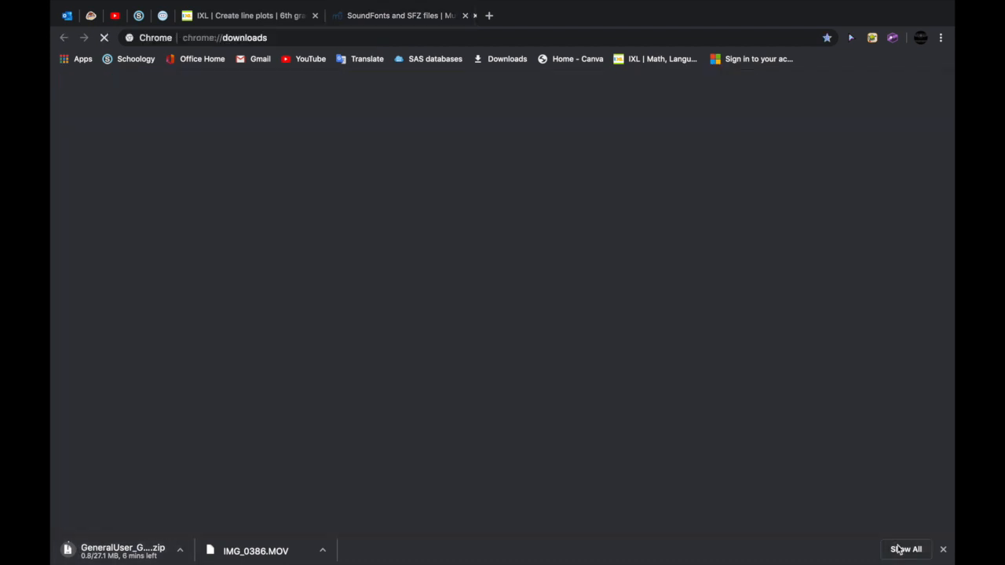
View GeneralUser_GS_1.442-MuseScore.zip in Chrome's downloads and remove the old video entry
left_click(905, 550)
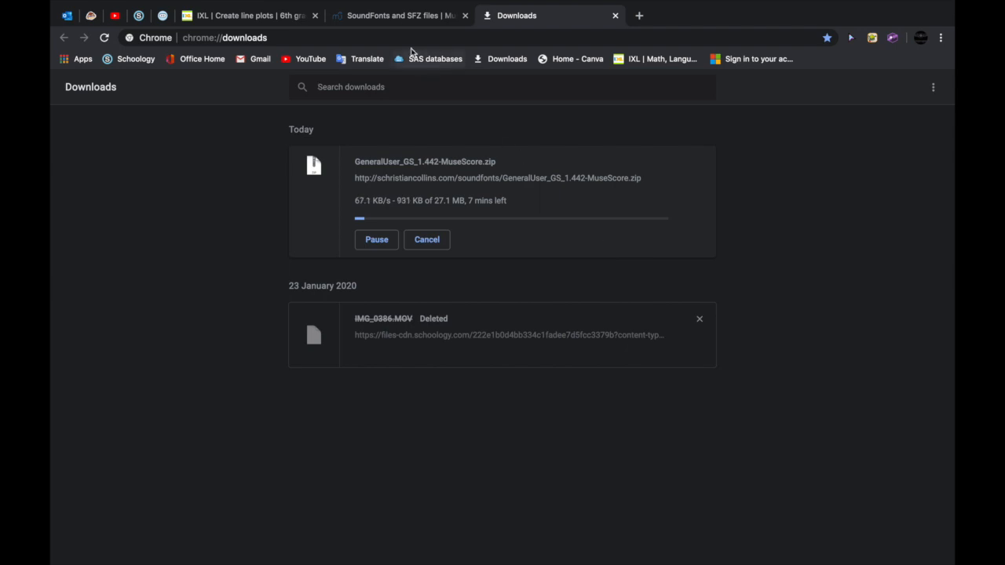
mouse_move(470, 41)
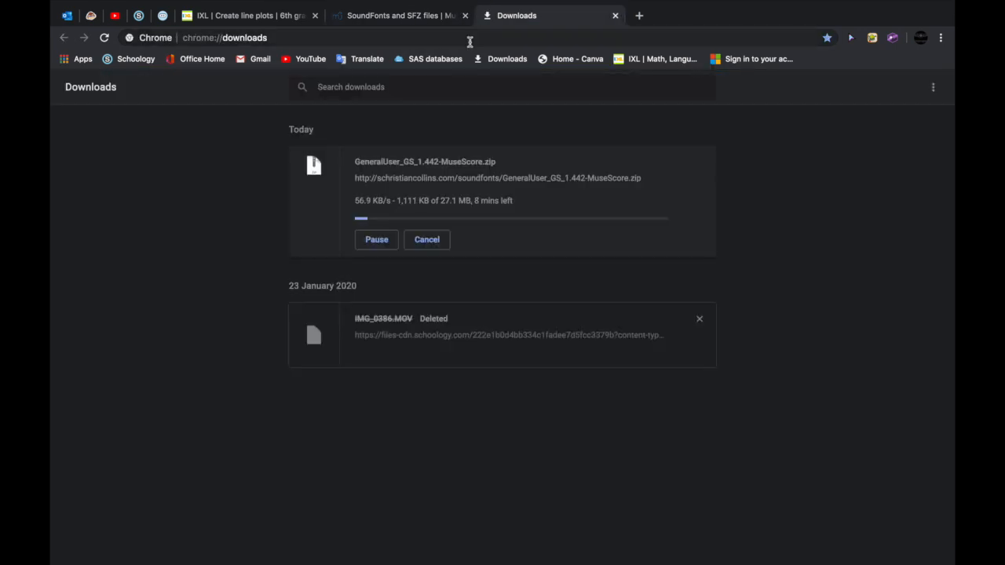
left_click(699, 319)
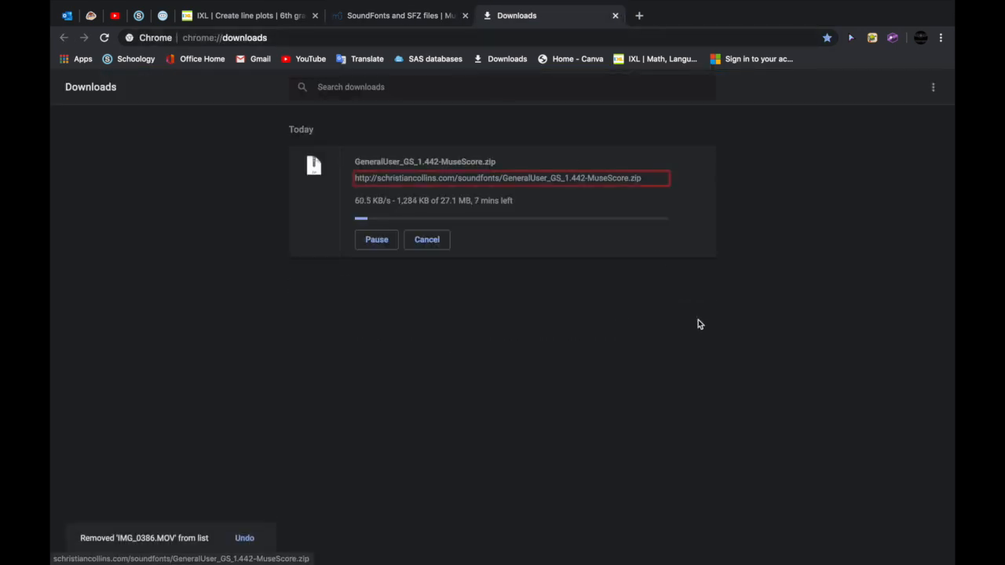
mouse_move(556, 312)
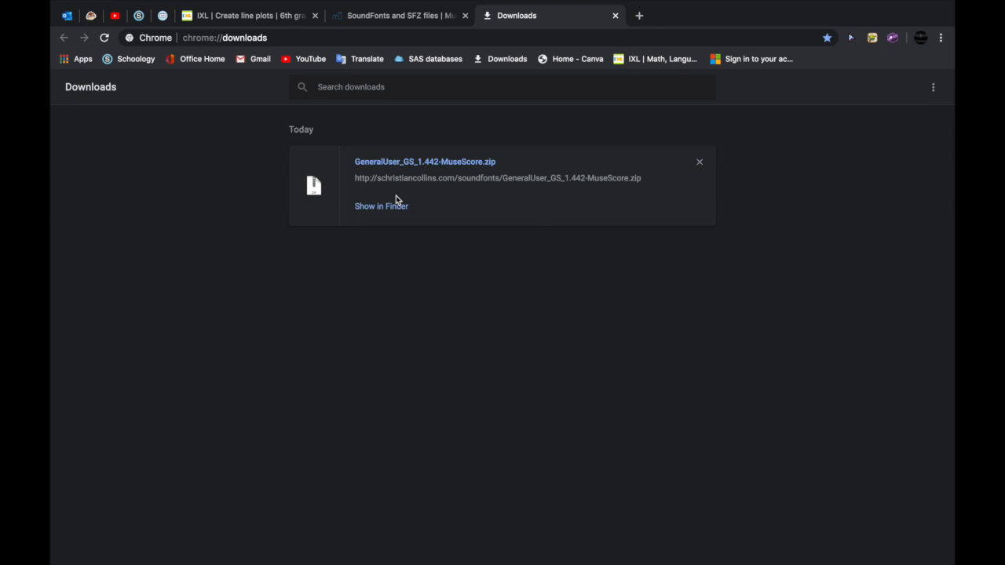
mouse_move(430, 188)
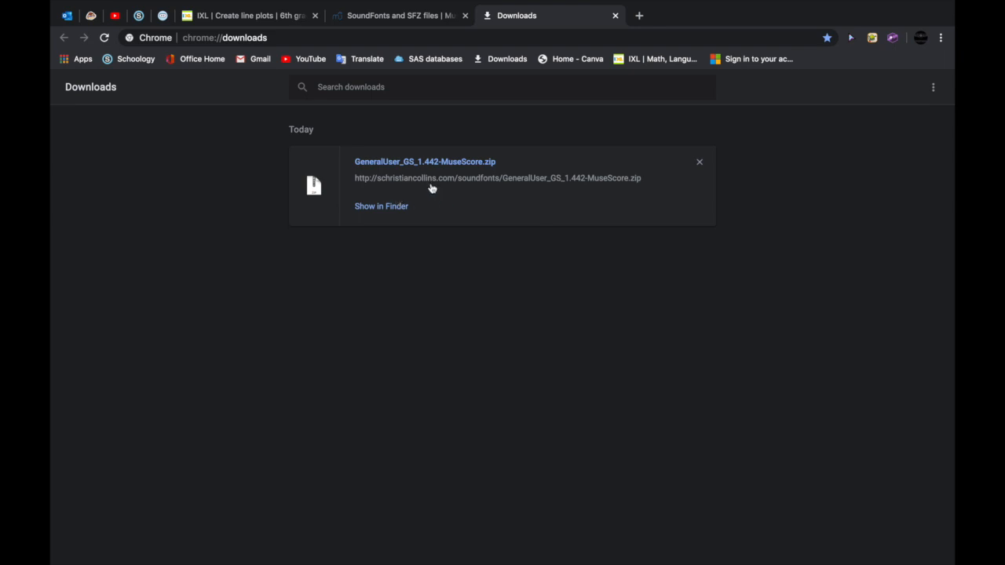
mouse_move(380, 210)
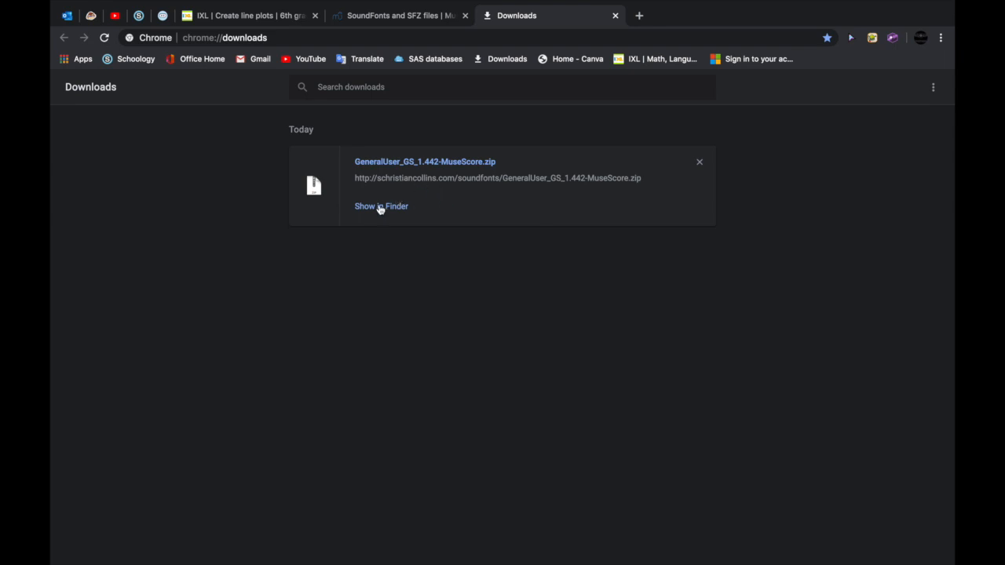
Reveal the zip in Finder, unzip it on the desktop and view the extracted GeneralUser GS folder
left_click(380, 206)
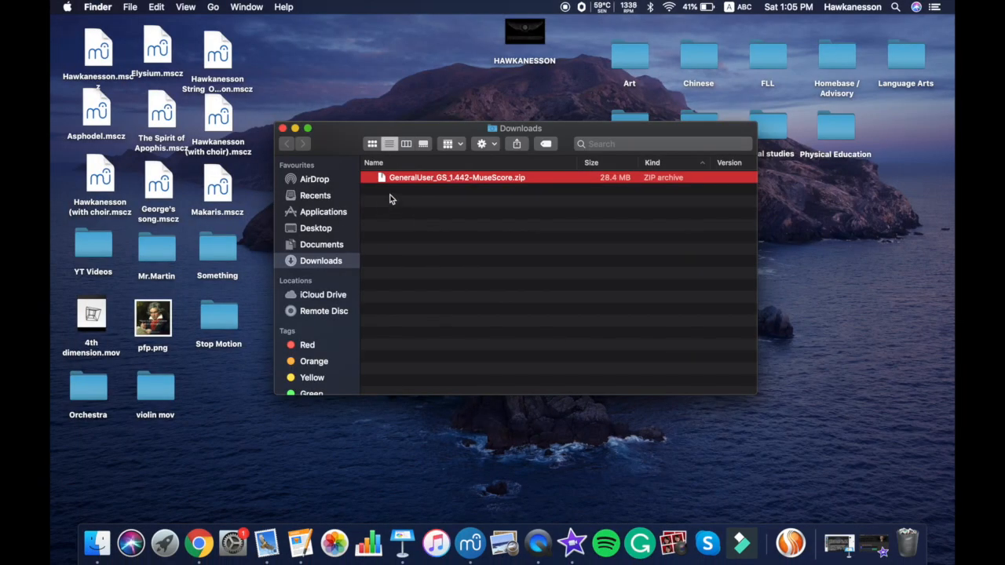
left_click(430, 197)
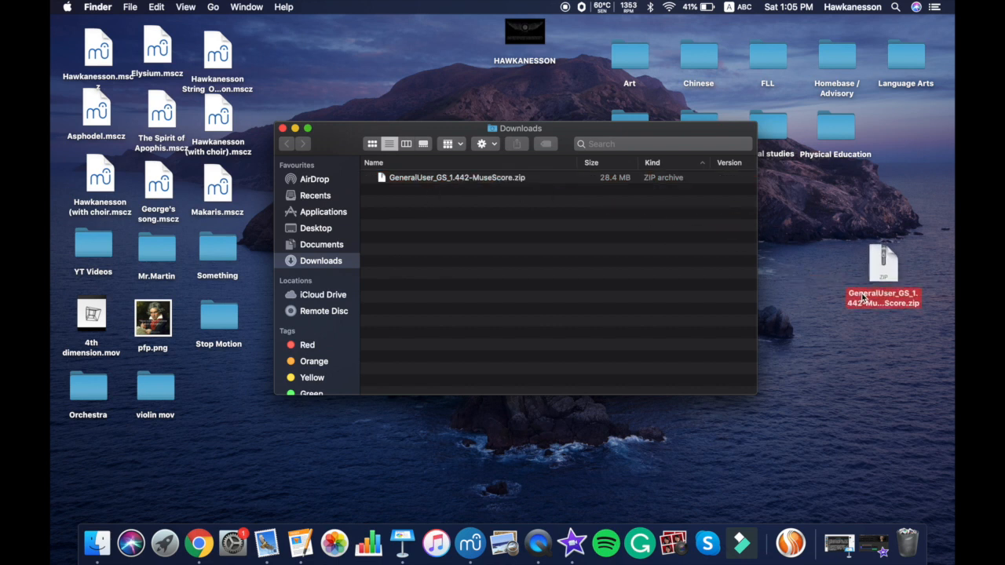
left_click(296, 128)
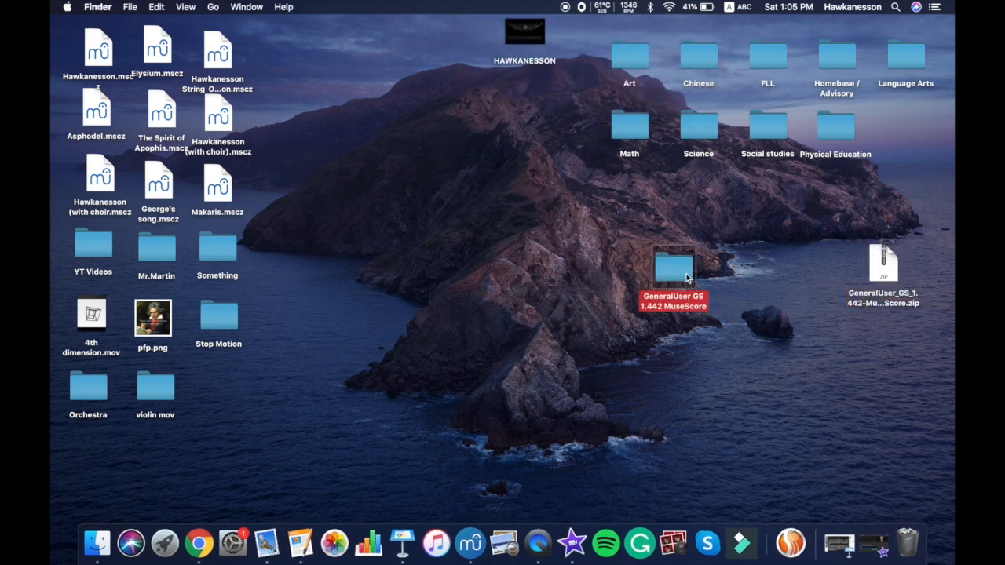
double_click(672, 267)
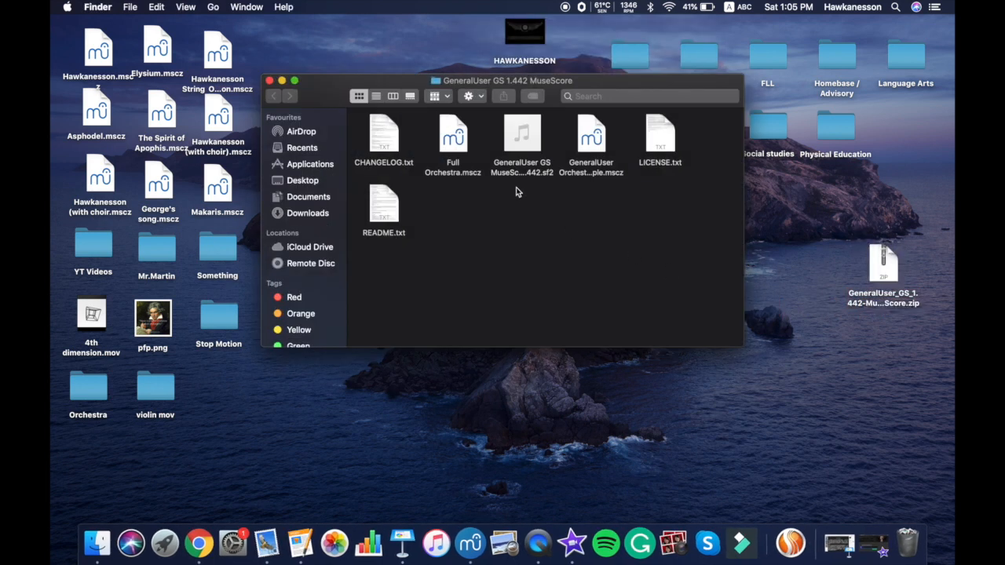
mouse_move(530, 206)
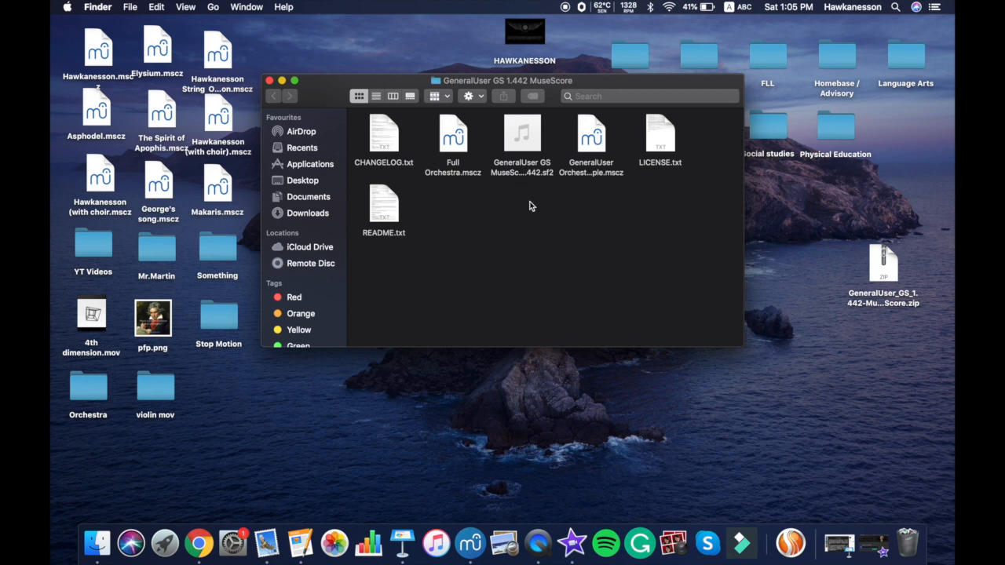
mouse_move(521, 131)
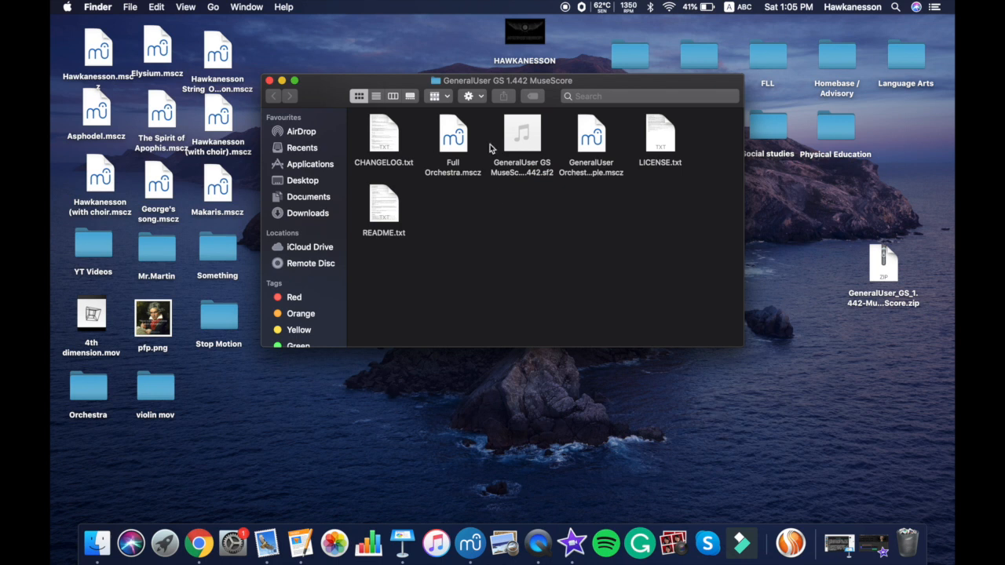
mouse_move(484, 147)
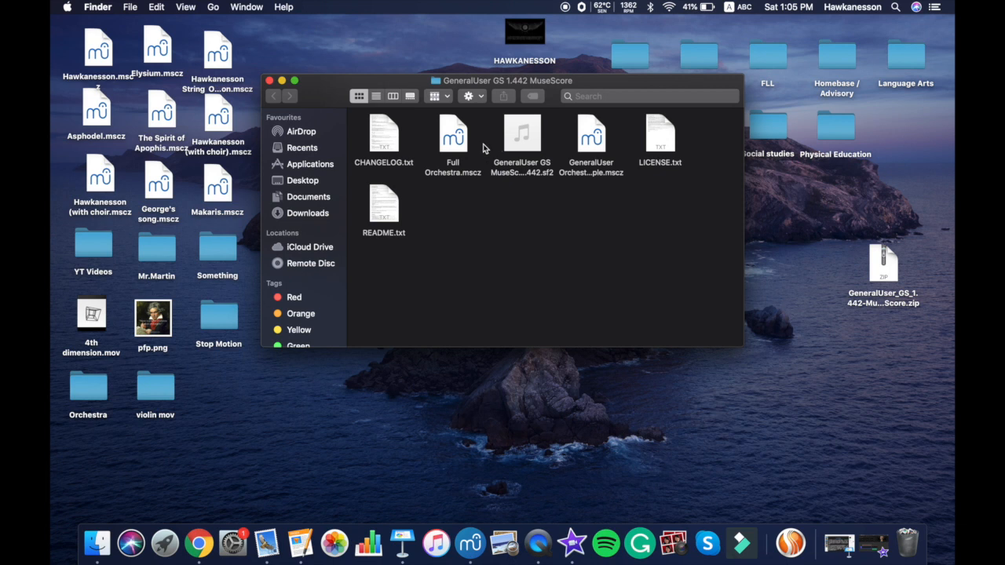
Install GeneralUser GS MuseScore v1.442.sf2 into MuseScore and dismiss the confirmation
left_click(521, 132)
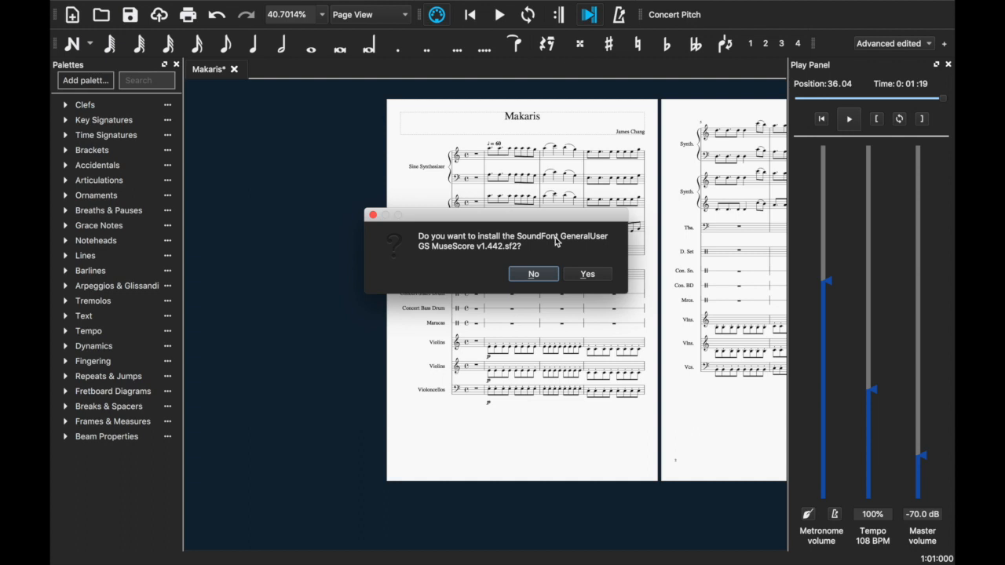
mouse_move(573, 270)
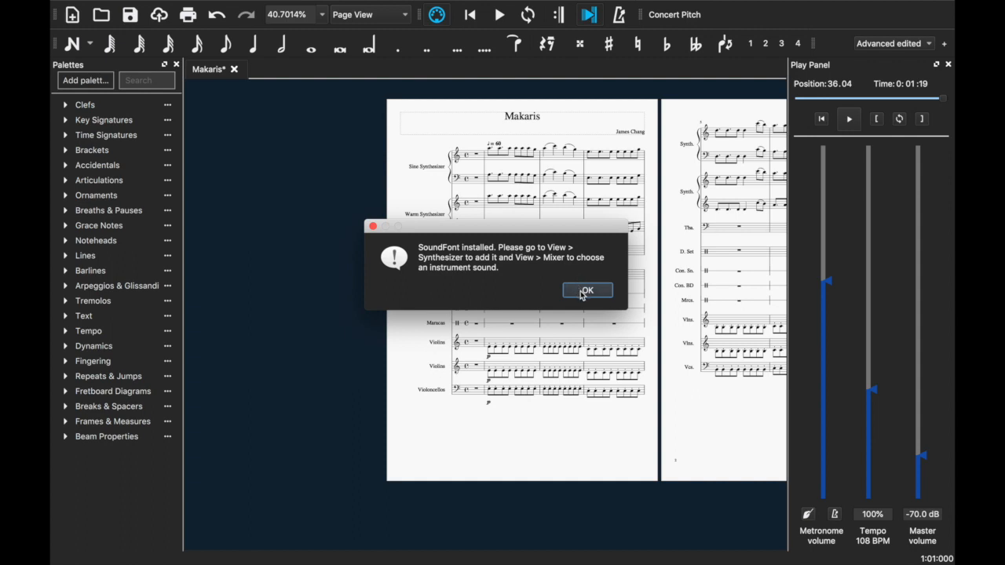
left_click(587, 289)
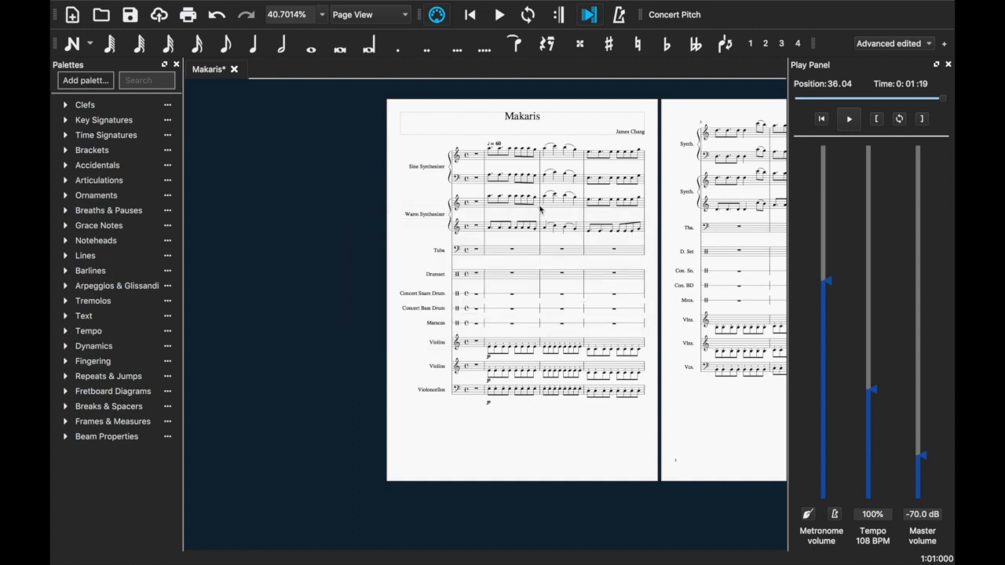
Show the Synthesizer's Fluid soundfont list via View and select MuseScore_General
left_click(207, 6)
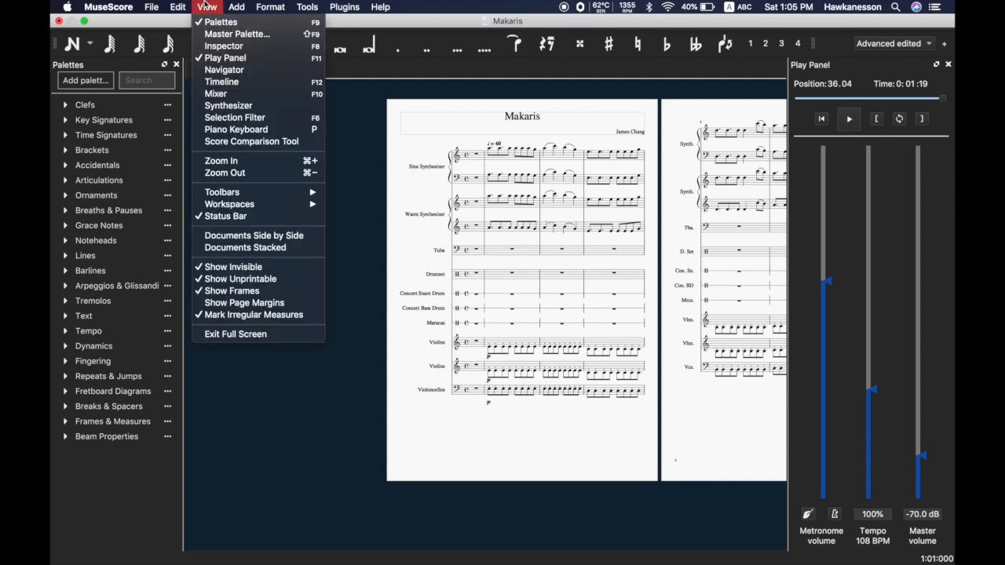
mouse_move(221, 81)
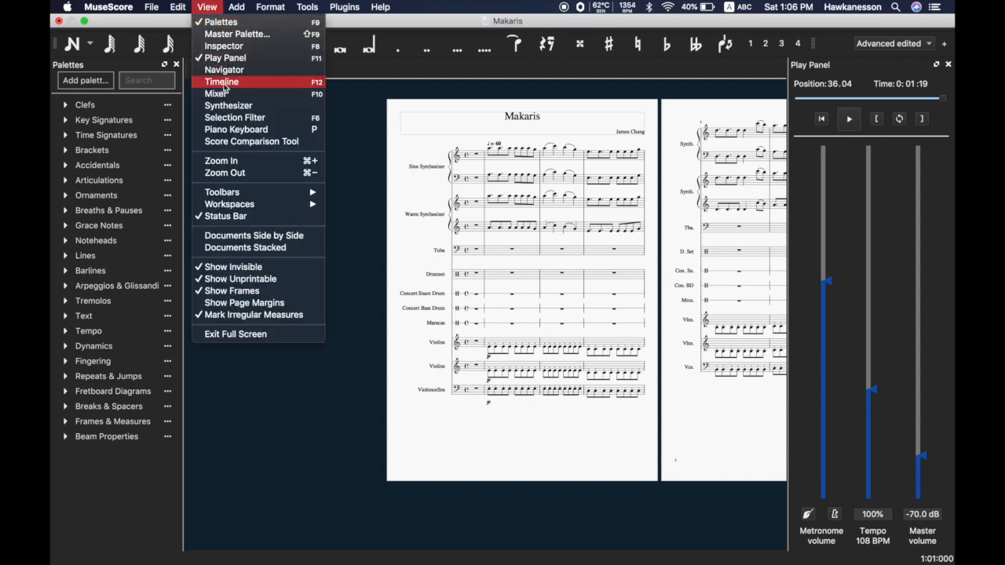
left_click(228, 105)
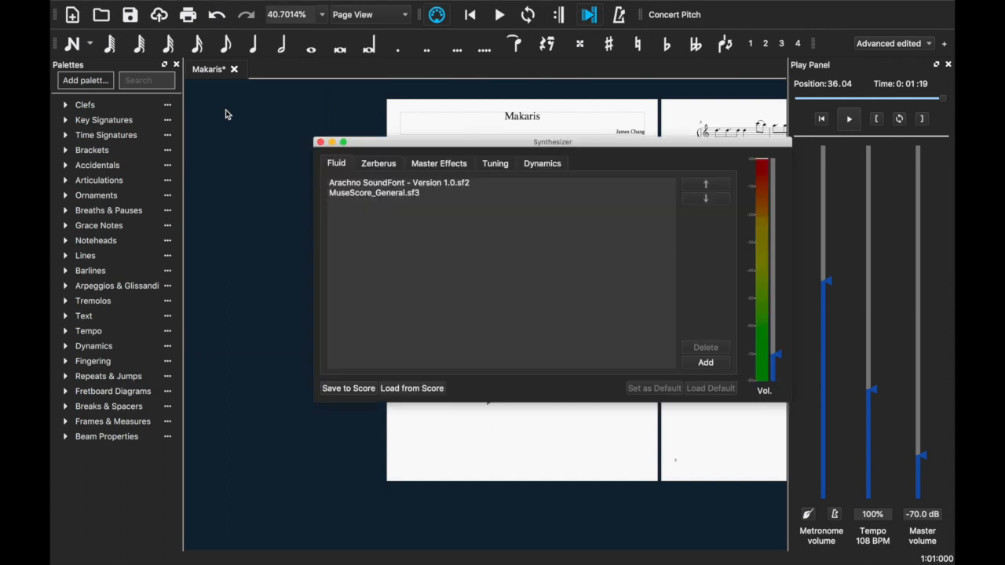
mouse_move(387, 144)
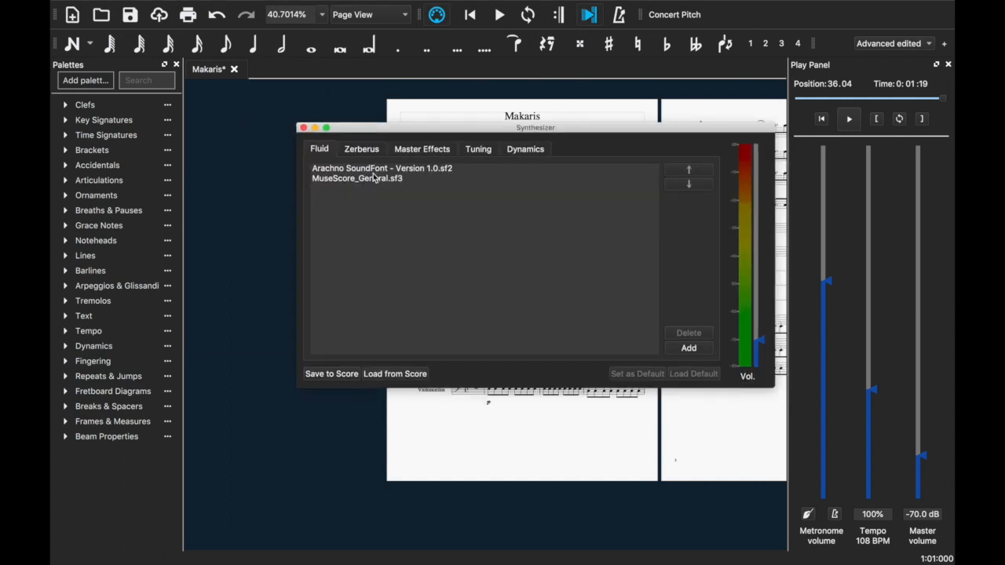
left_click(356, 179)
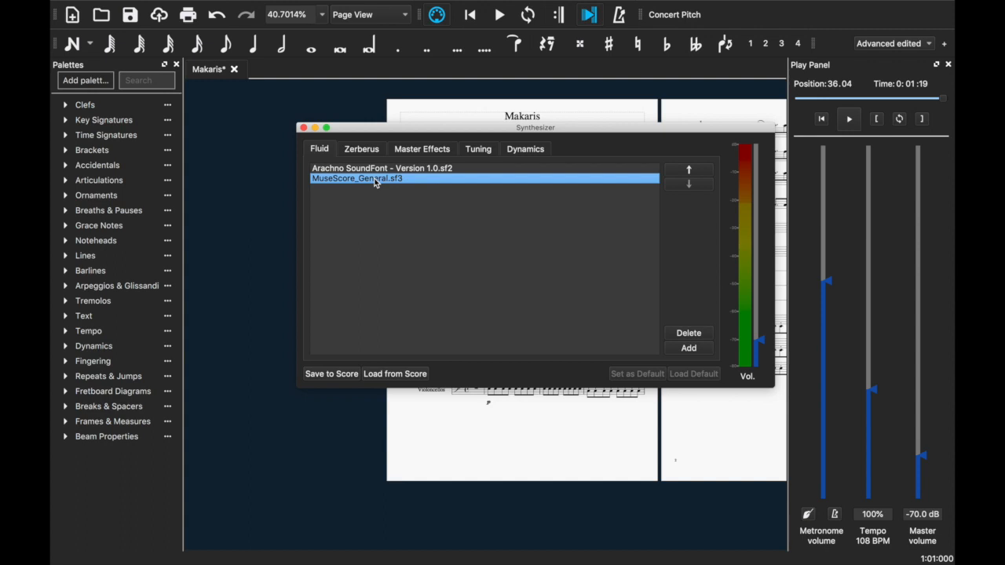
mouse_move(678, 350)
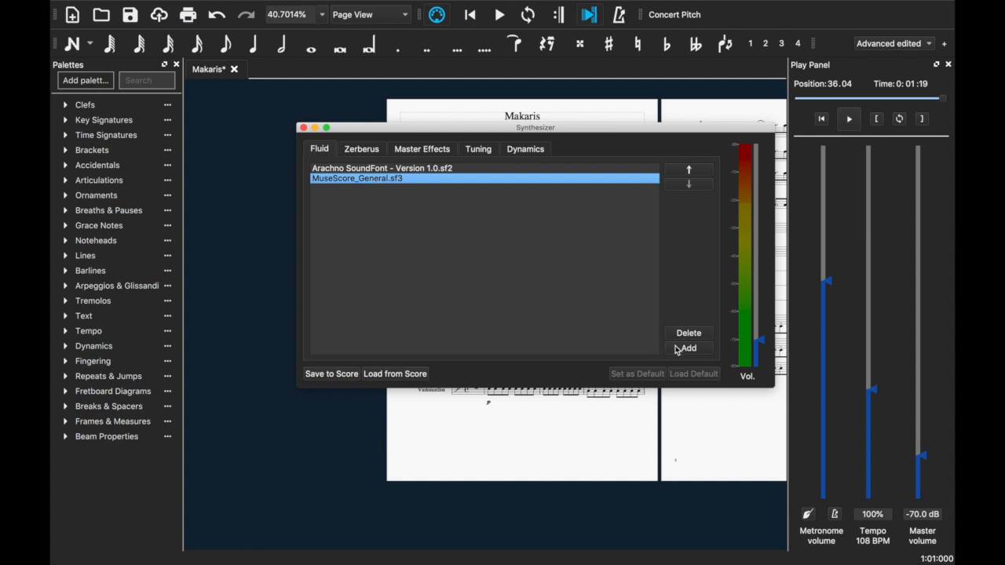
Add and load GeneralUser GS MuseScore v1.442.sf2 into the Fluid list and save it to the score
left_click(687, 348)
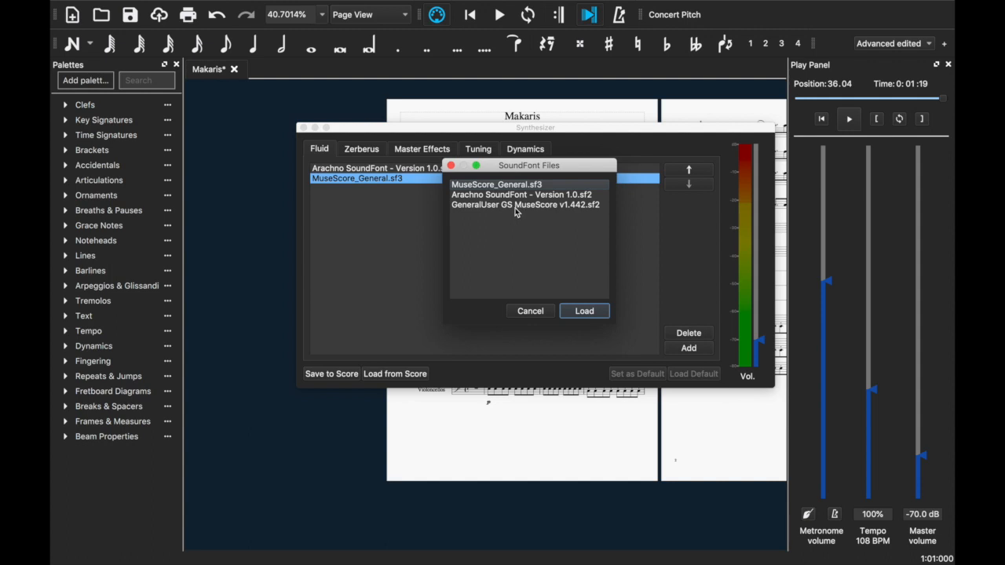
left_click(524, 204)
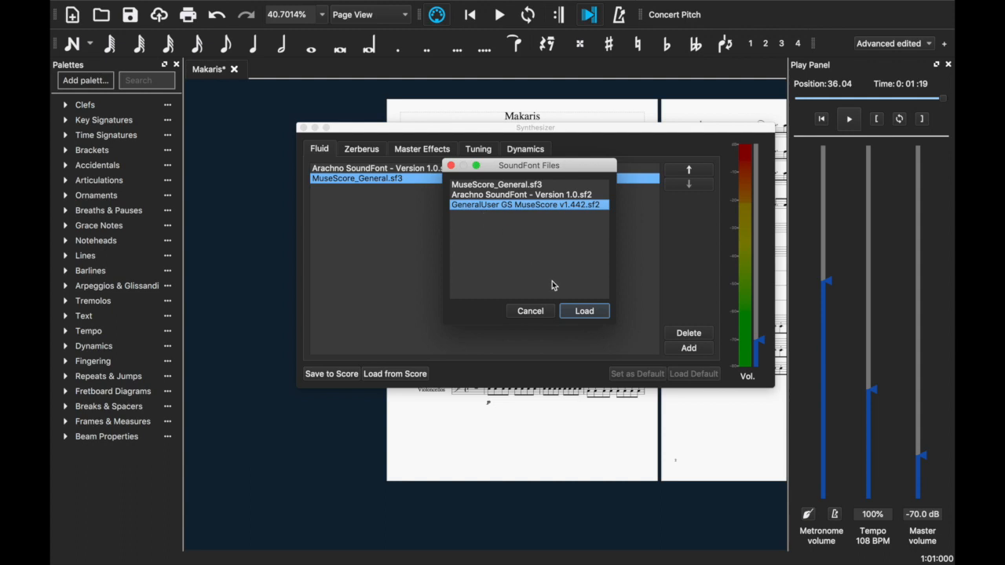
left_click(584, 311)
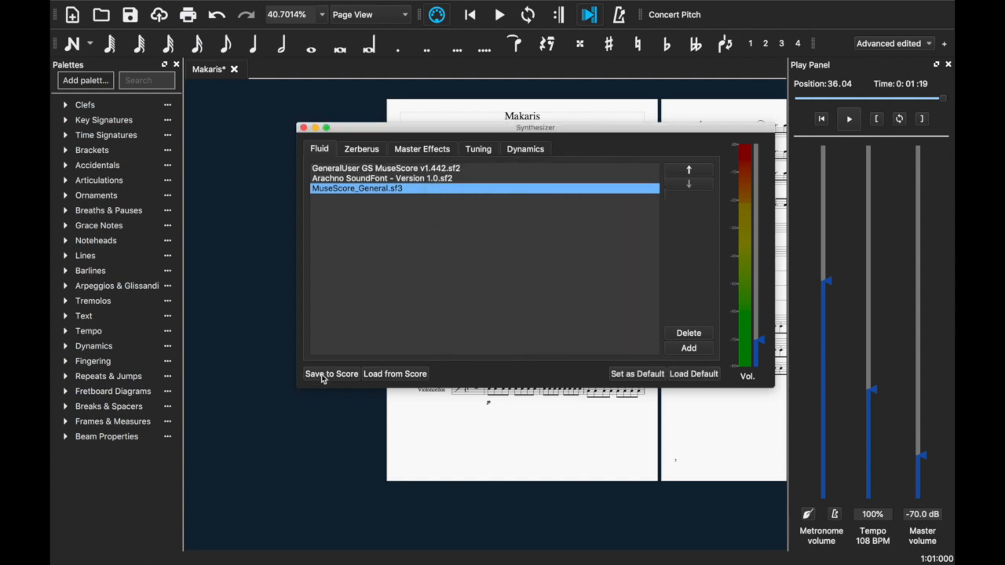
left_click(330, 374)
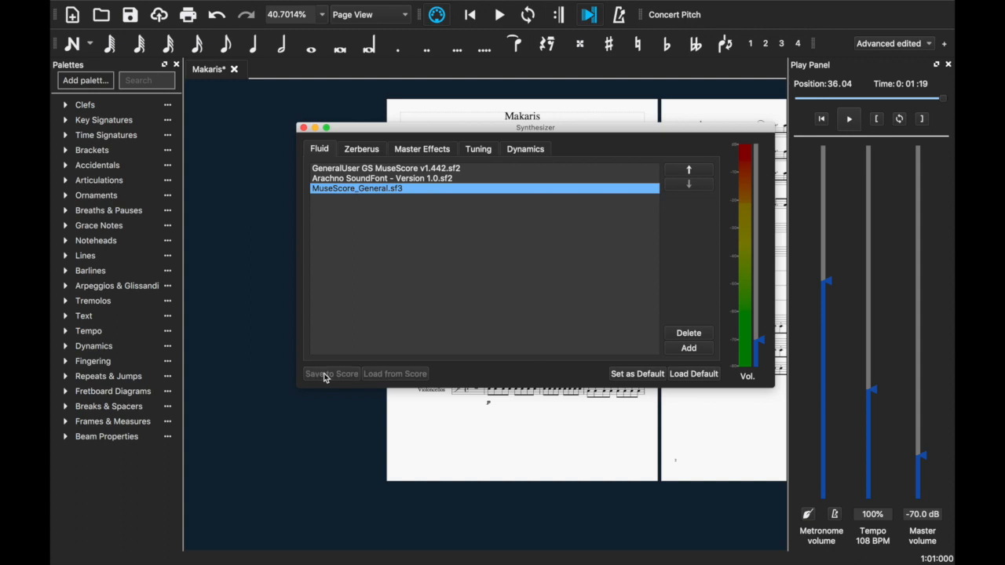
mouse_move(637, 383)
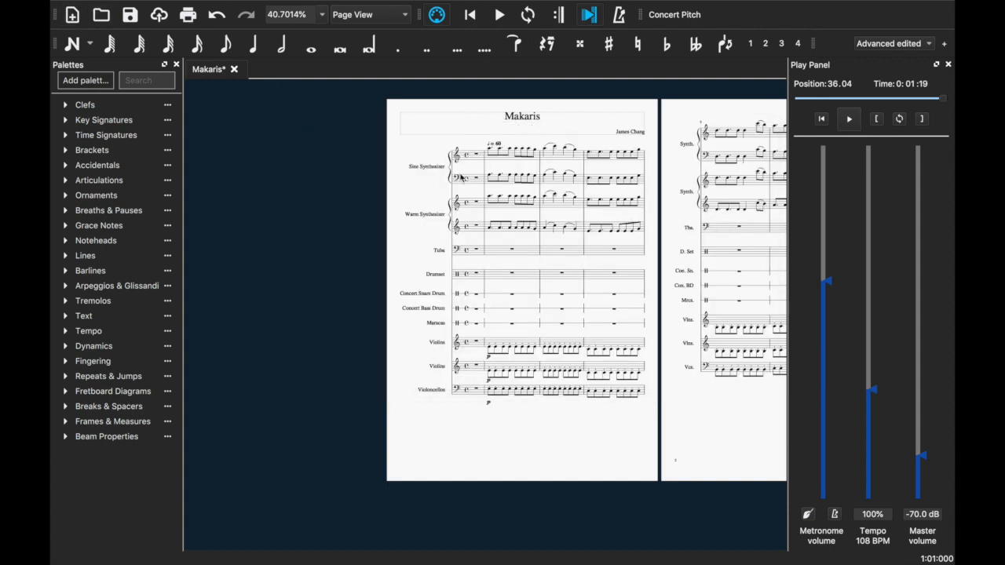
Close the extracted folder's window, delete the zip and move the GeneralUser GS folder to the desktop's right
left_click(129, 14)
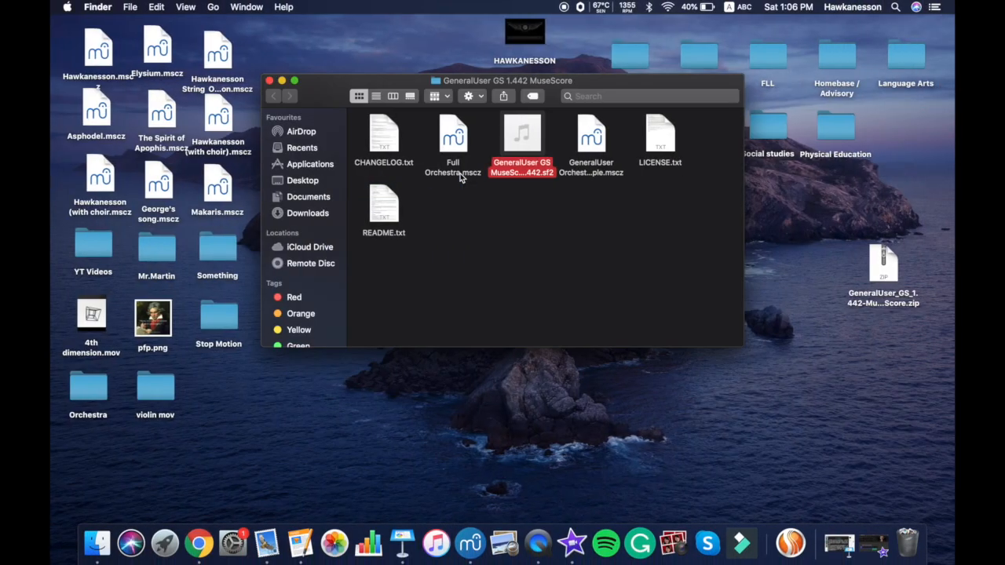
left_click(270, 80)
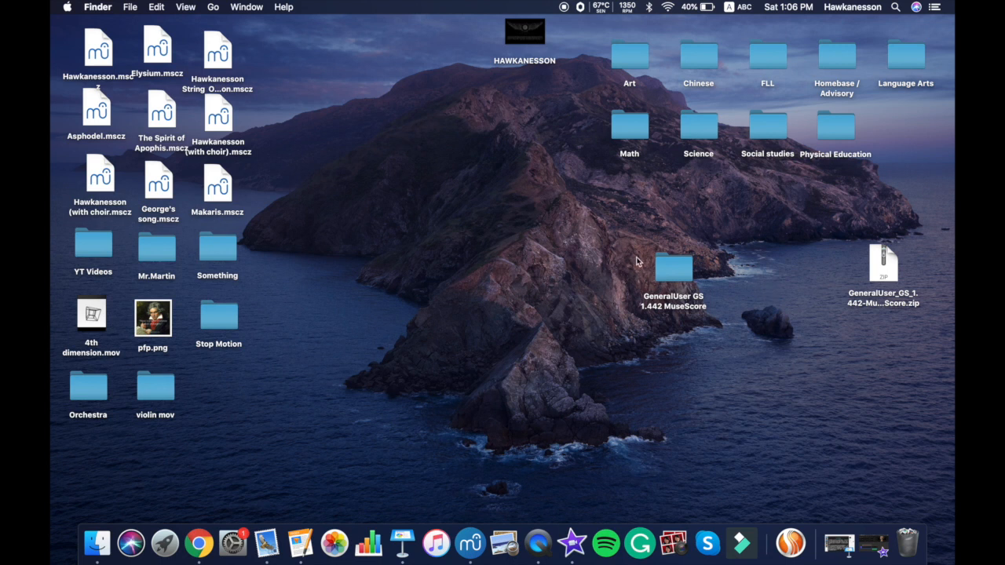
left_click(883, 264)
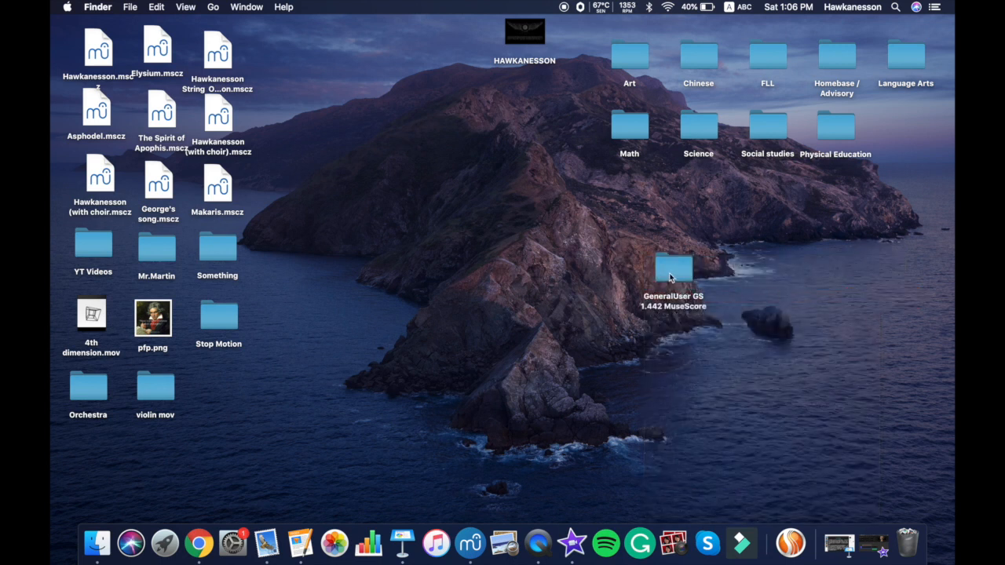
left_click_drag(674, 270, 878, 235)
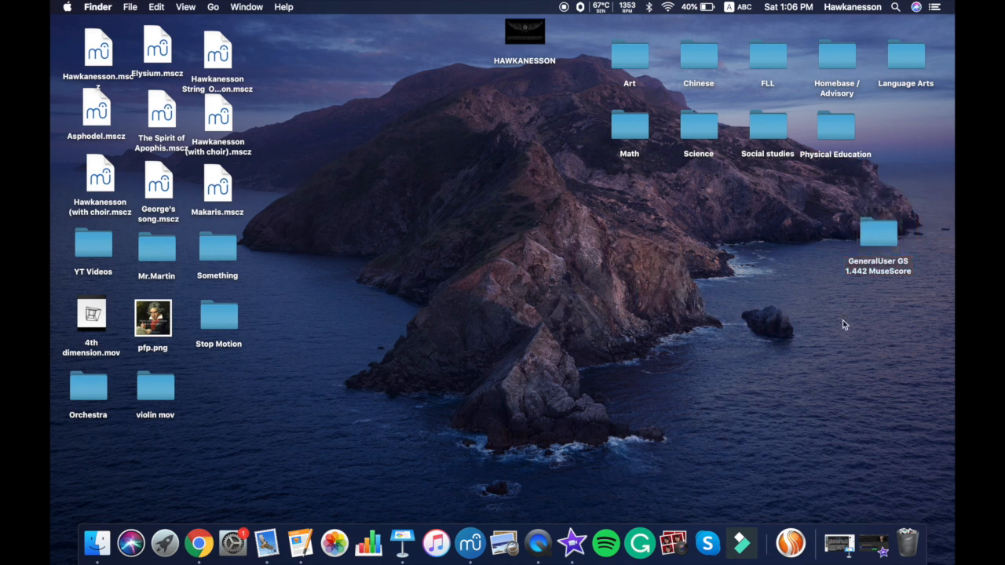
left_click(198, 543)
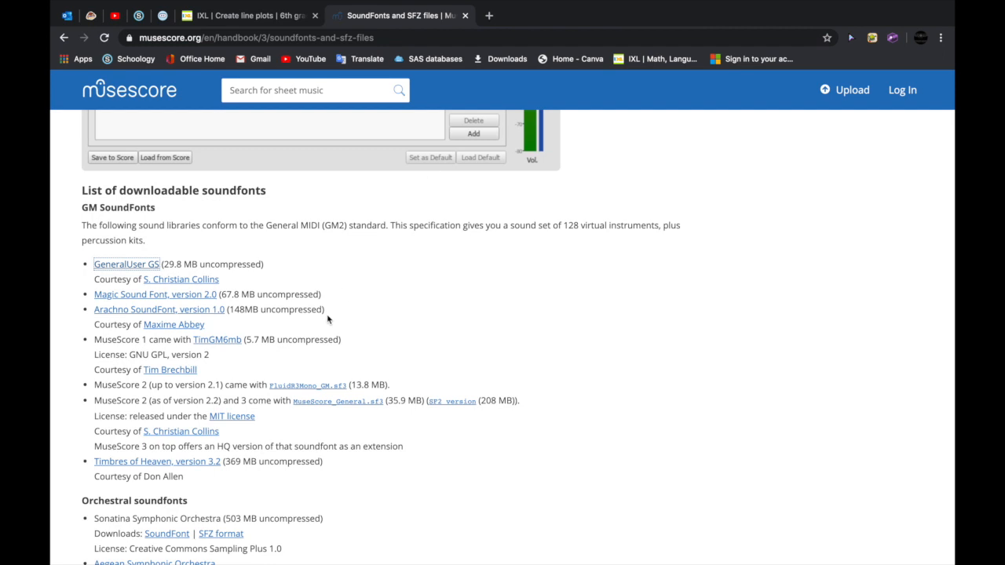
mouse_move(438, 308)
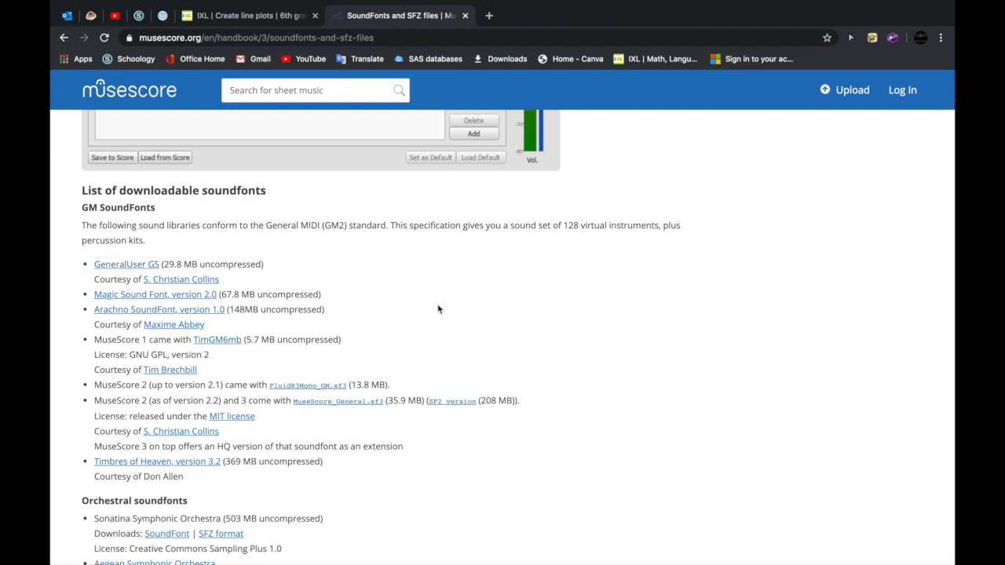
Scroll the handbook's soundfont list past the GM entries to the orchestral and piano soundfonts
scroll("down", 3)
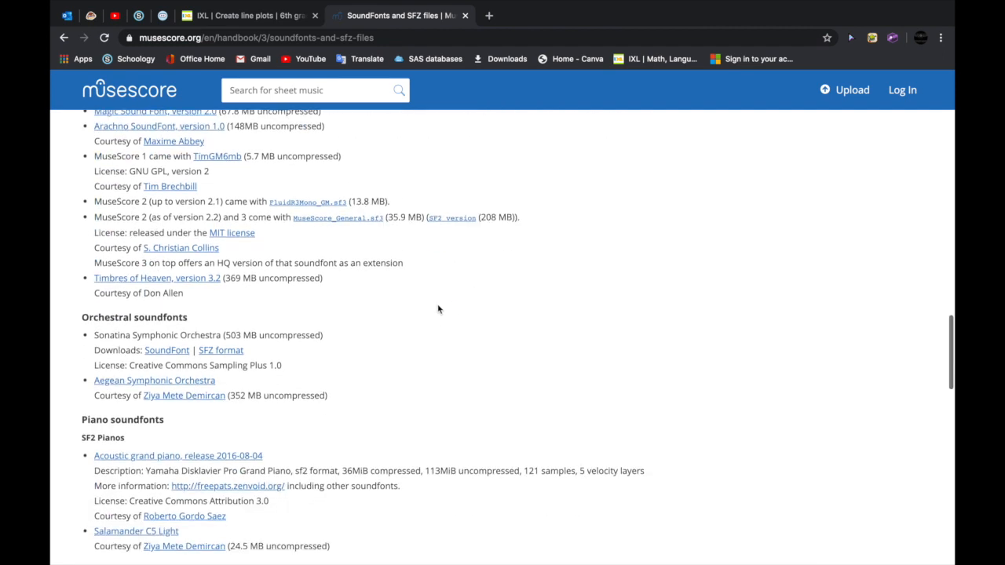